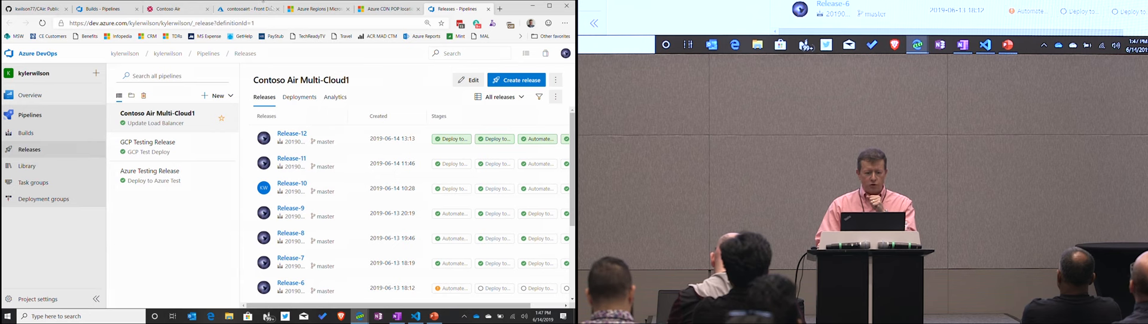
# Step: Switch from Azure DevOps Releases to Visual Studio Code showing CAir's en.json
pyautogui.click(174, 8)
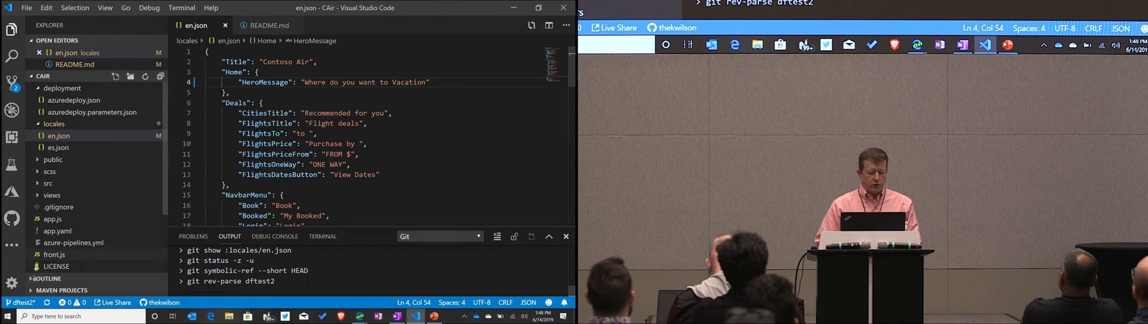
# Step: Commit the locale edits on a new devfestdc branch and publish it to the remote
pyautogui.click(20, 302)
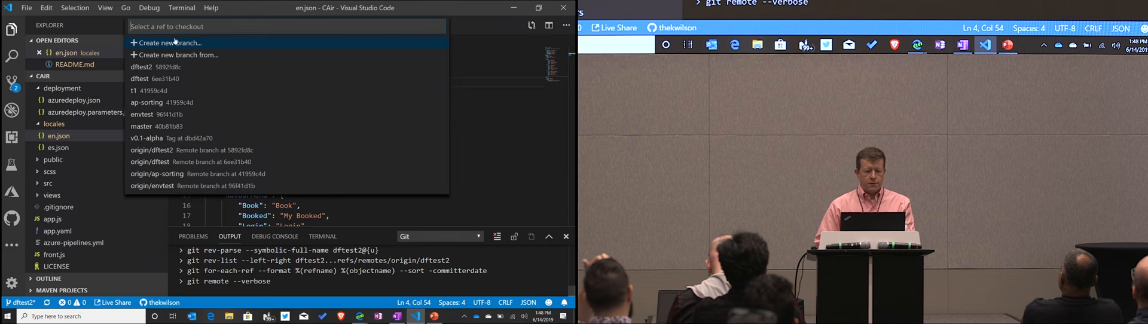
pyautogui.click(170, 43)
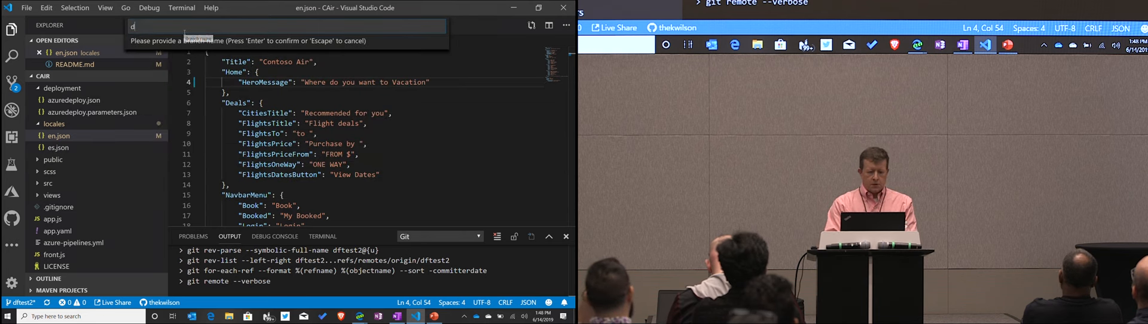
pyautogui.write('evfe')
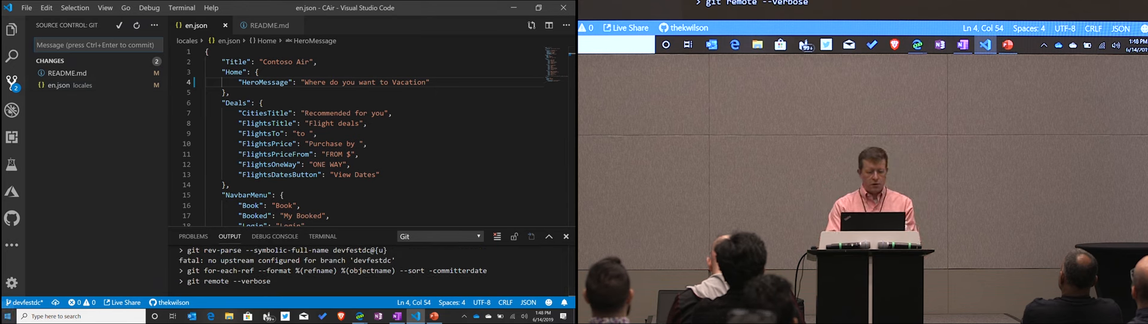
pyautogui.write('devfest')
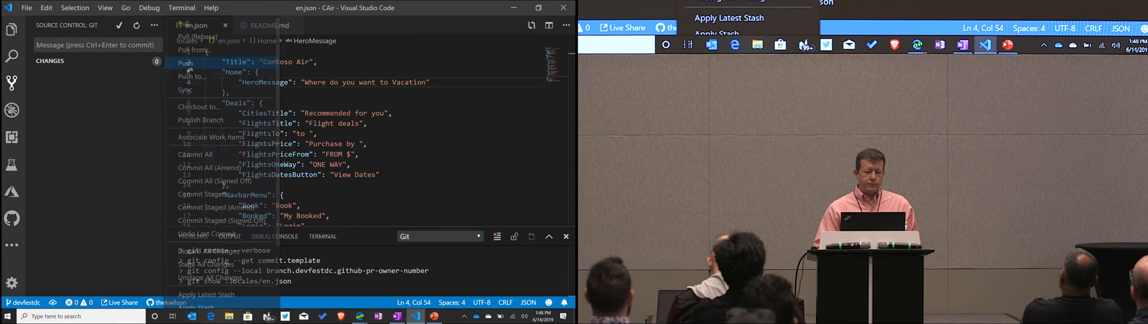
pyautogui.click(187, 63)
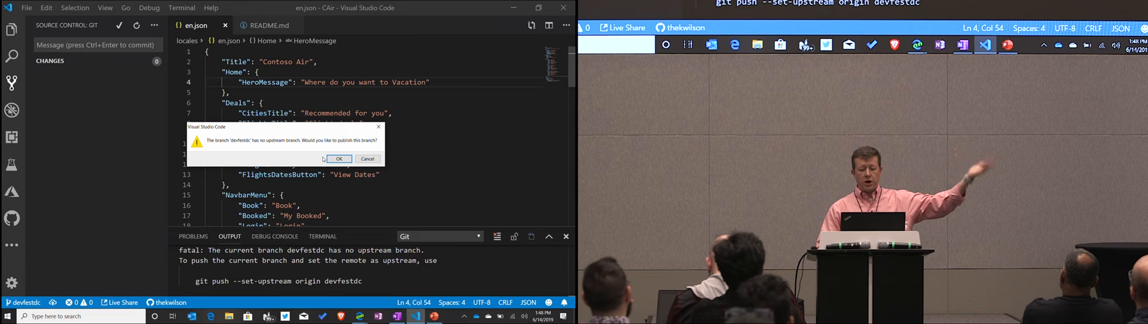
pyautogui.click(338, 158)
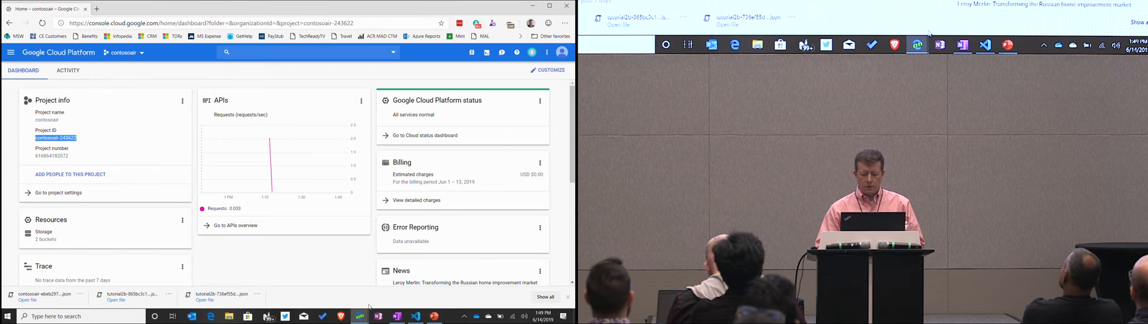
pyautogui.click(176, 7)
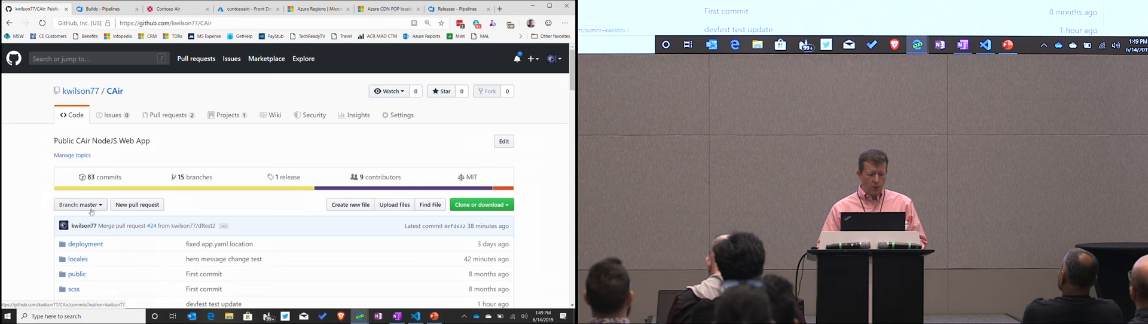
pyautogui.click(79, 204)
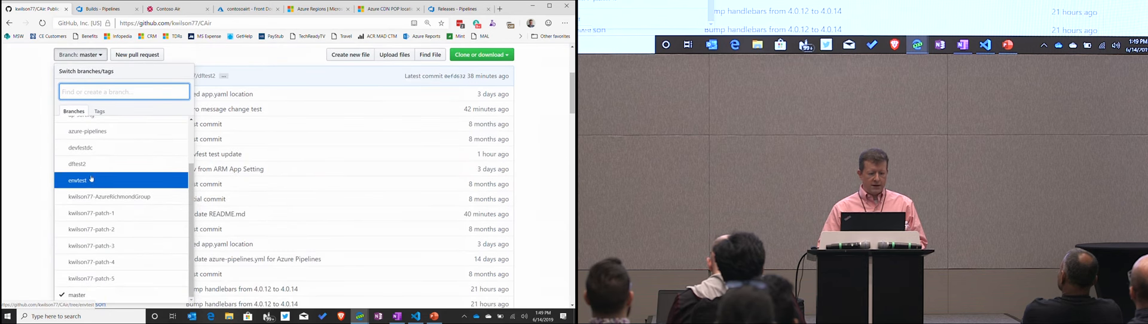
pyautogui.moveTo(79, 147)
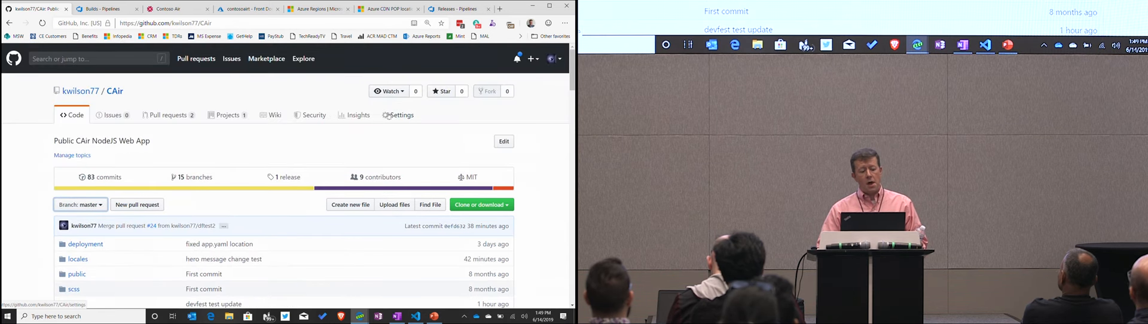
# Step: Open the CAir repository Settings and its Integrations & services page
pyautogui.click(399, 115)
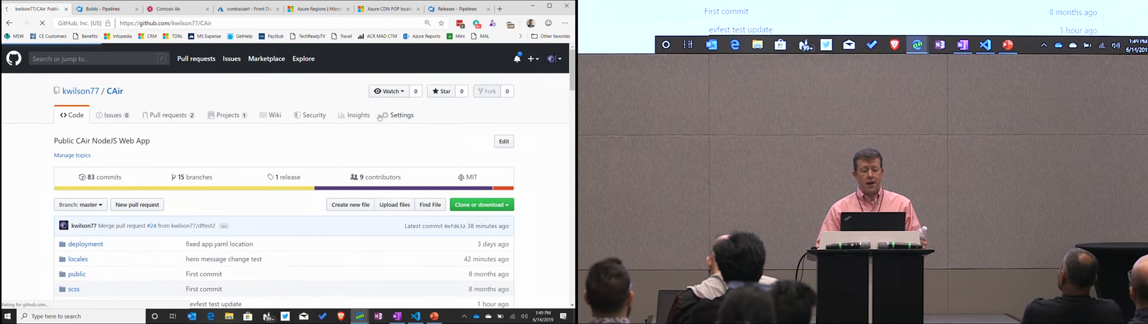
pyautogui.click(400, 115)
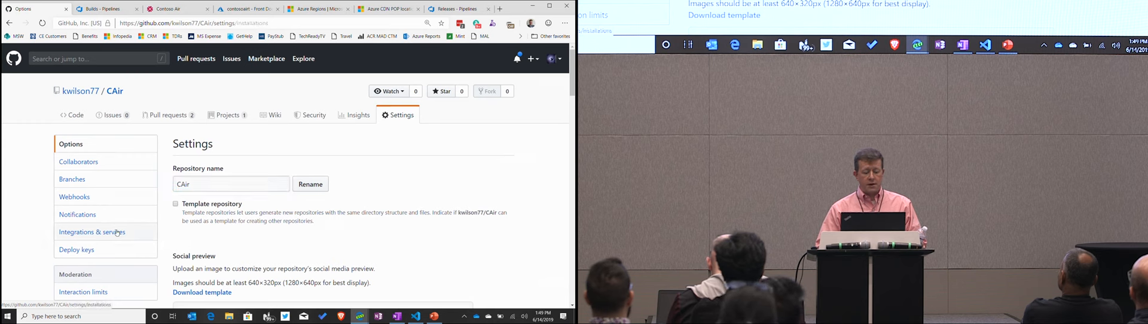
pyautogui.click(92, 232)
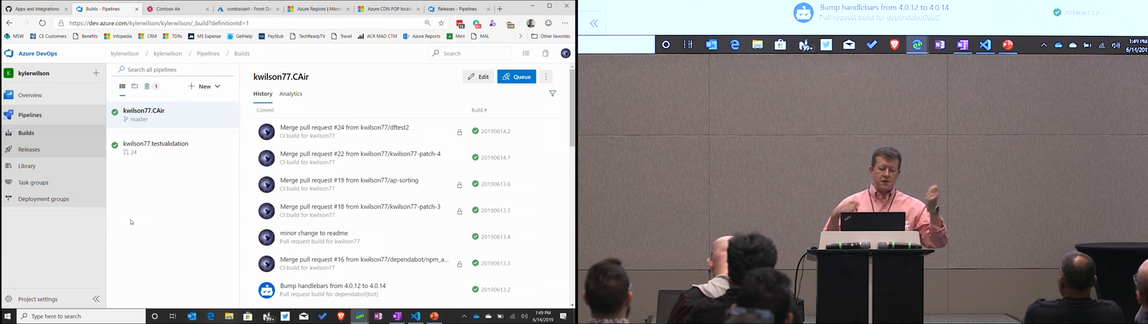
# Step: Open the kwilson77.testvalidation pipeline and scroll through the testvalidation.yml steps
pyautogui.click(156, 144)
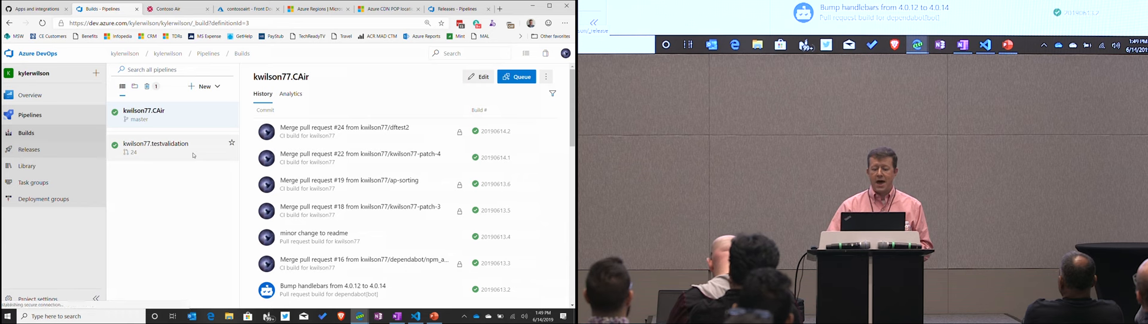
pyautogui.click(156, 144)
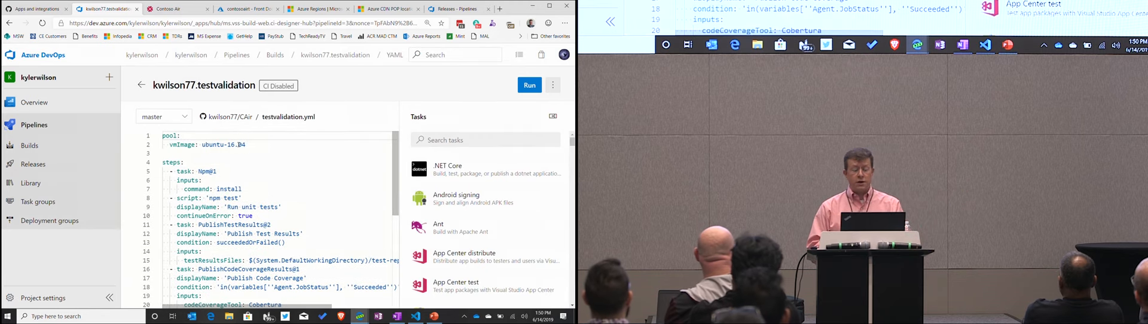
pyautogui.scroll(-3)
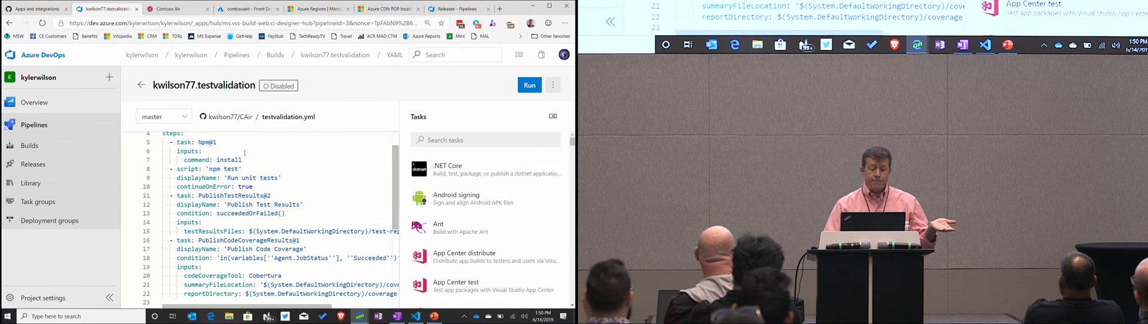
pyautogui.scroll(-3)
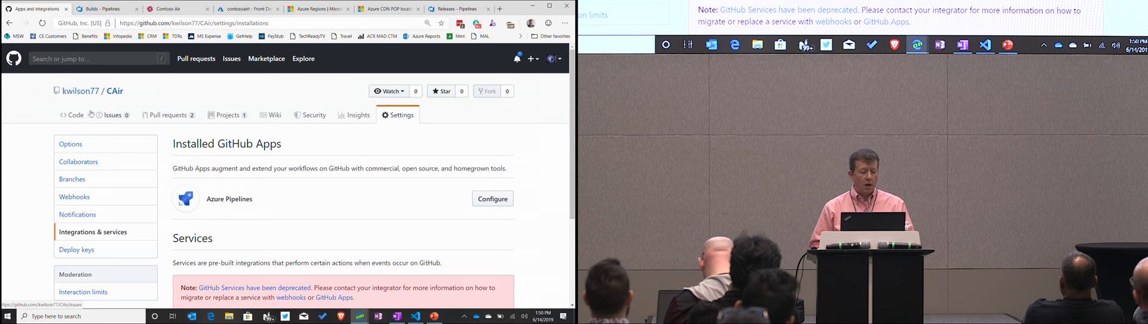
# Step: Return to the kwilson77/CAir Code tab and scroll the master branch file listing
pyautogui.click(75, 115)
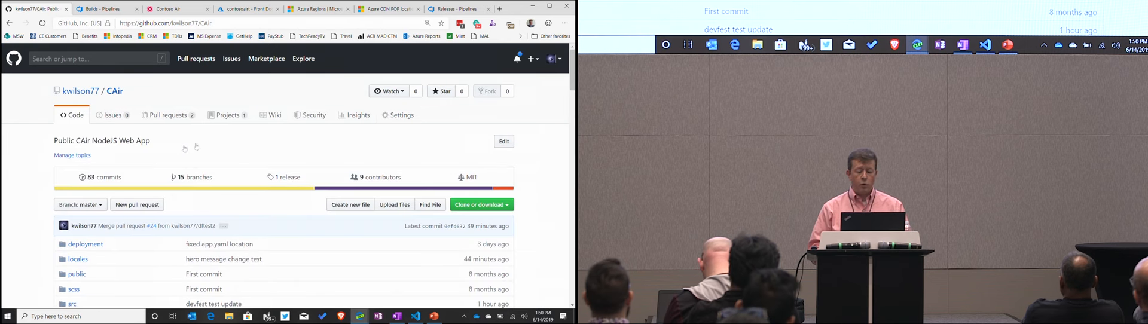
pyautogui.scroll(-3)
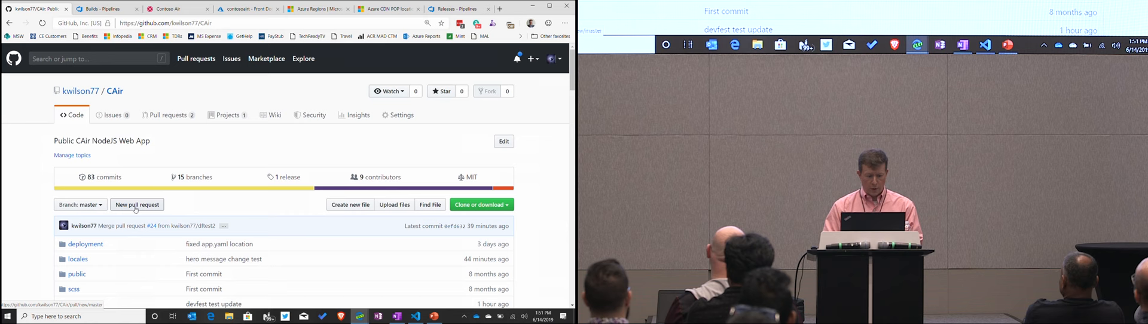
# Step: Create the 'devfest dc changes' pull request from devfestdc into master after reviewing the diff
pyautogui.click(78, 204)
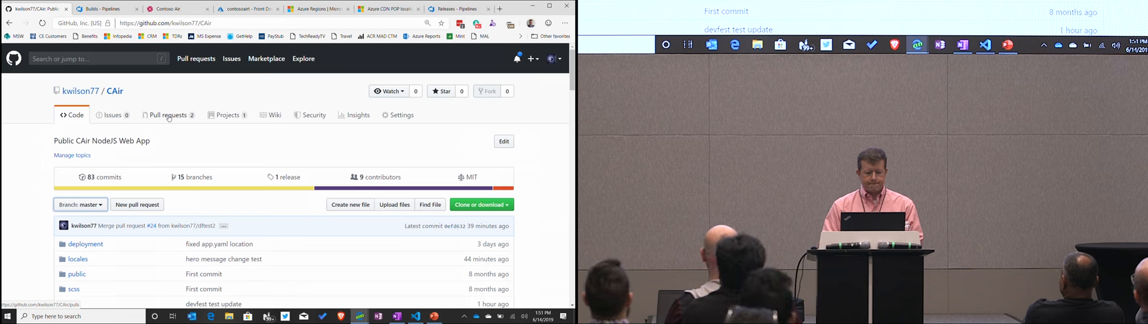
pyautogui.click(167, 115)
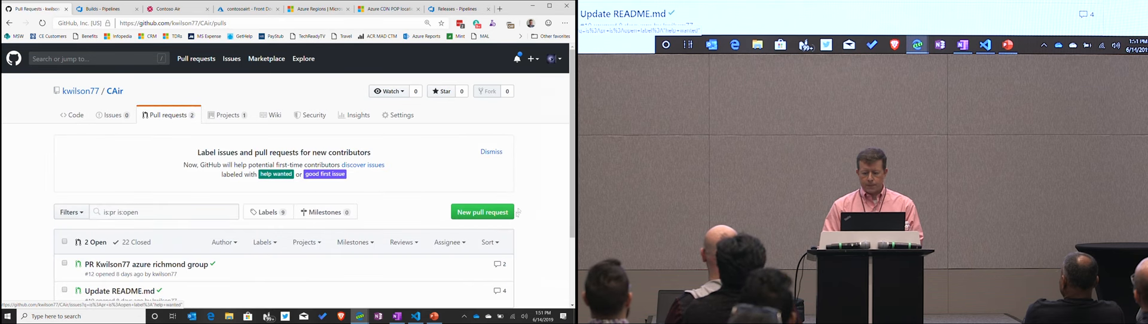
pyautogui.click(482, 212)
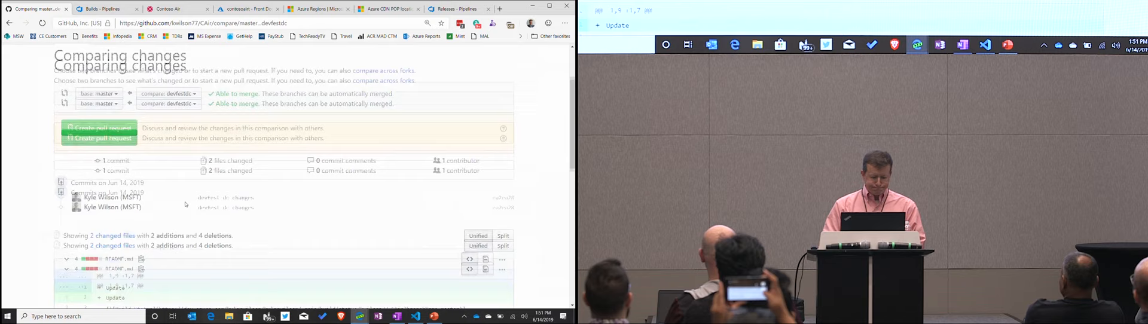
pyautogui.scroll(-3)
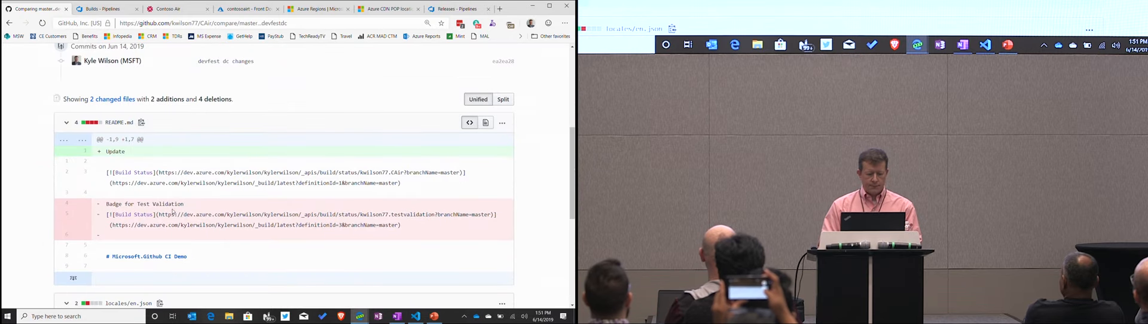
pyautogui.scroll(-3)
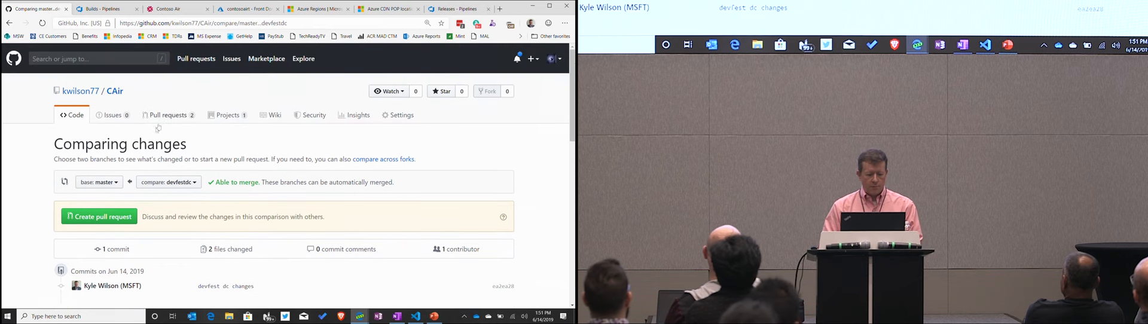
pyautogui.click(99, 216)
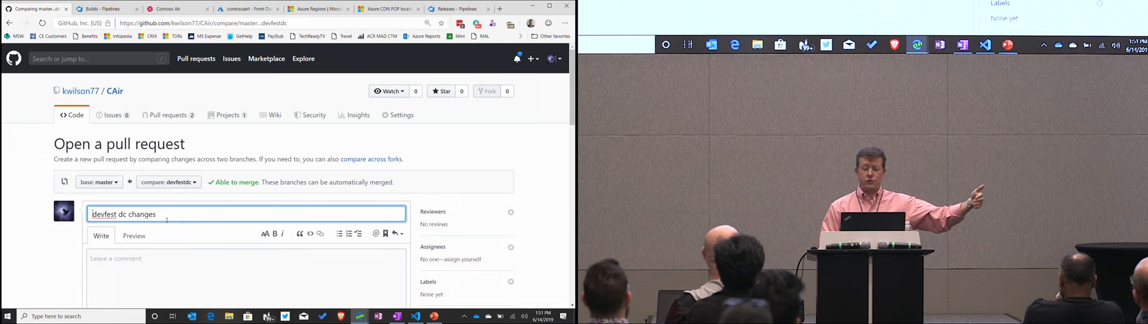
pyautogui.scroll(-3)
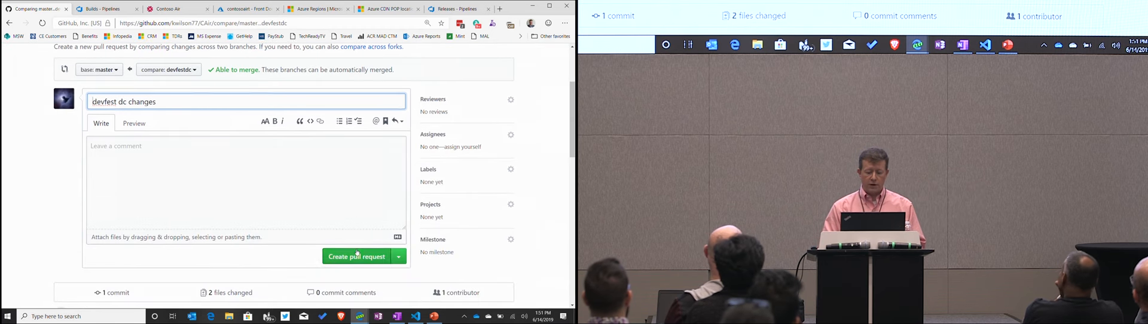
pyautogui.click(356, 256)
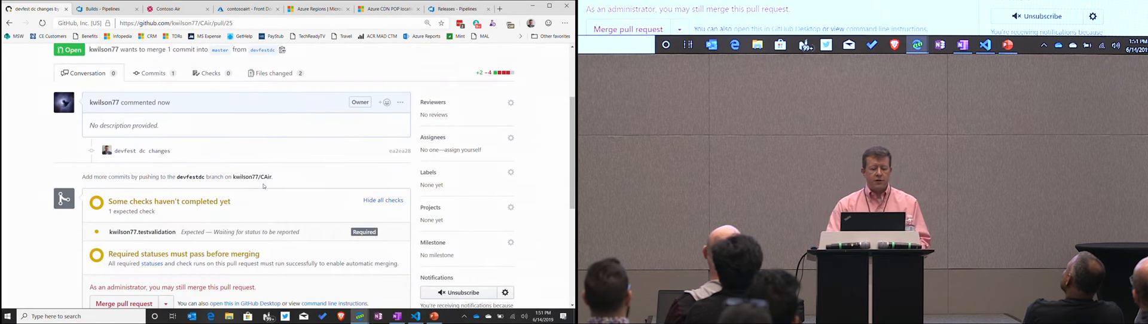
# Step: Scroll the pull request down to its pending testvalidation check
pyautogui.scroll(-3)
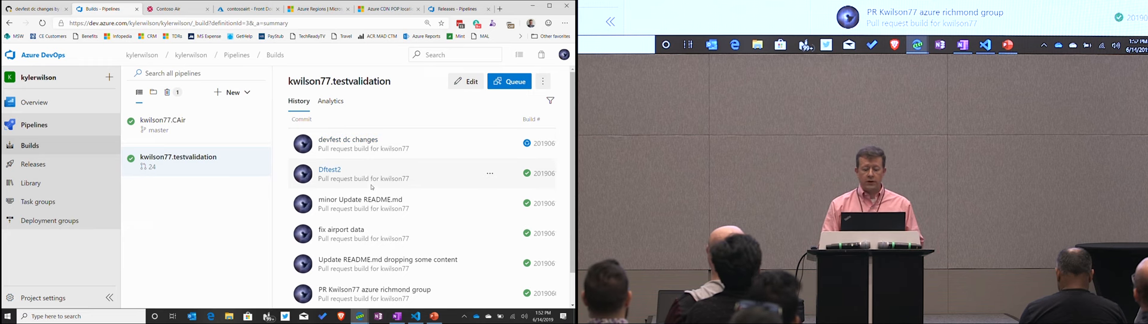
# Step: Open the running devfest dc changes validation build and scroll through its log
pyautogui.click(347, 140)
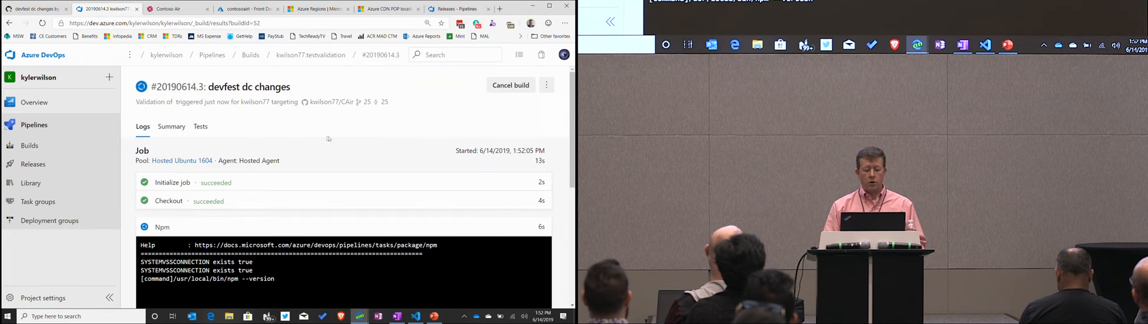
pyautogui.scroll(-3)
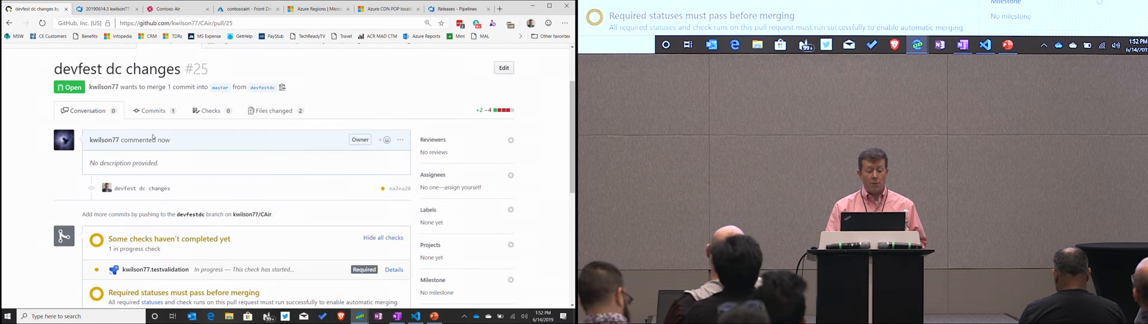
# Step: View pull request #25's checks, glance at Files changed, and return to Checks
pyautogui.scroll(-3)
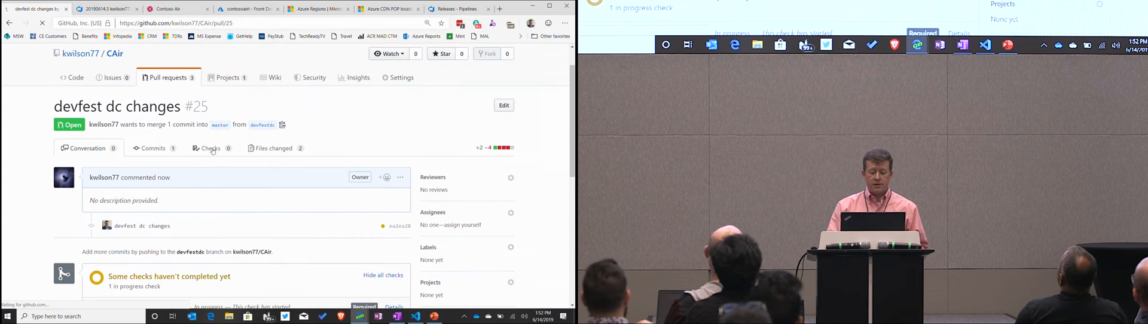
pyautogui.click(211, 148)
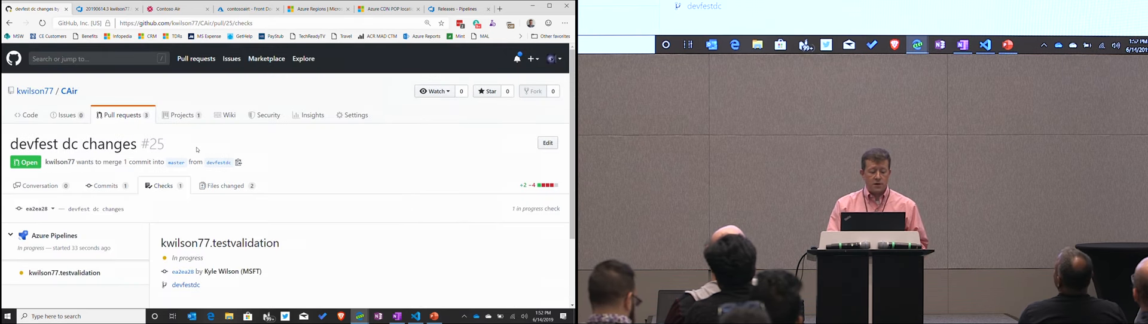
pyautogui.scroll(-3)
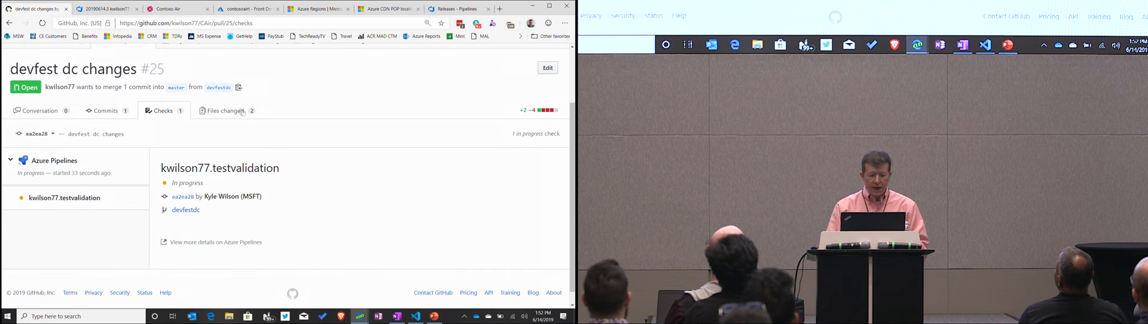
pyautogui.click(222, 110)
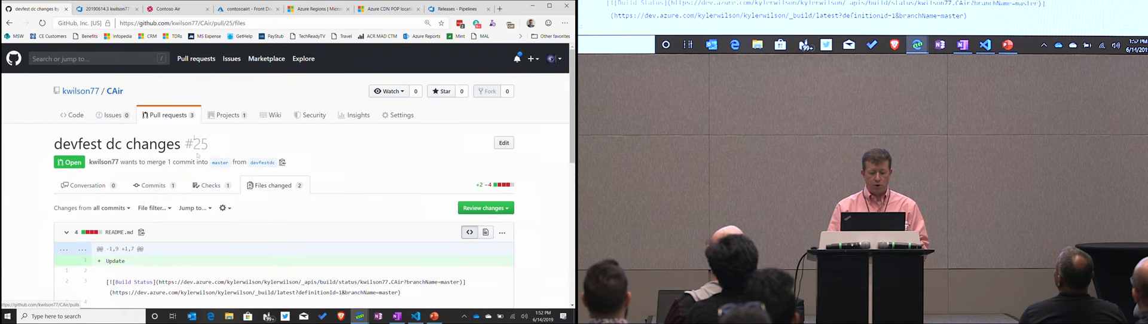
pyautogui.click(210, 185)
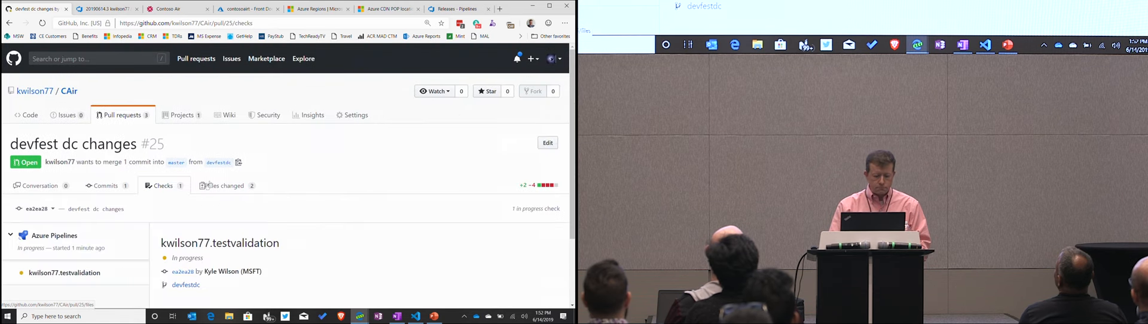
# Step: Review build #20190614.3's summary and test results
pyautogui.scroll(-3)
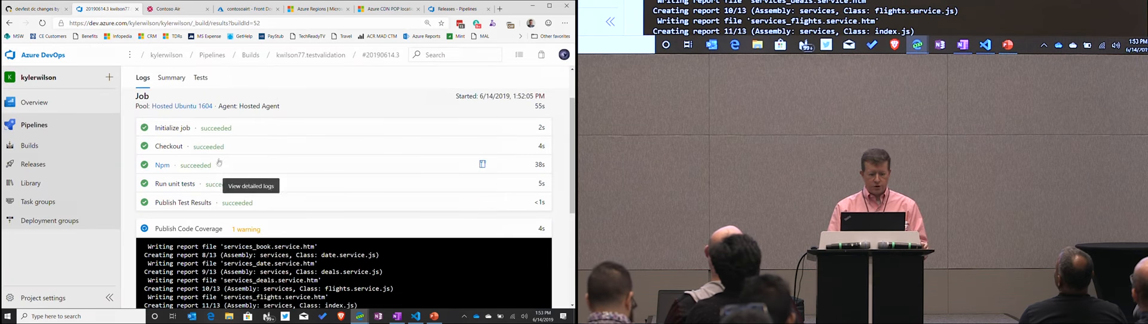
pyautogui.scroll(-3)
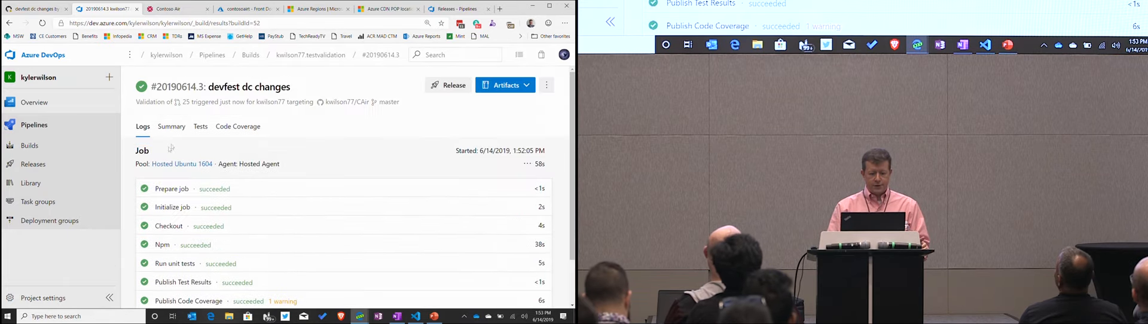
pyautogui.click(172, 125)
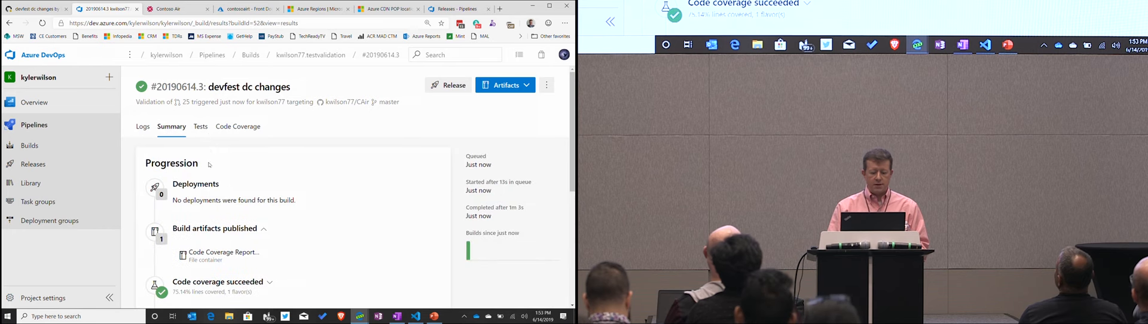
pyautogui.scroll(-3)
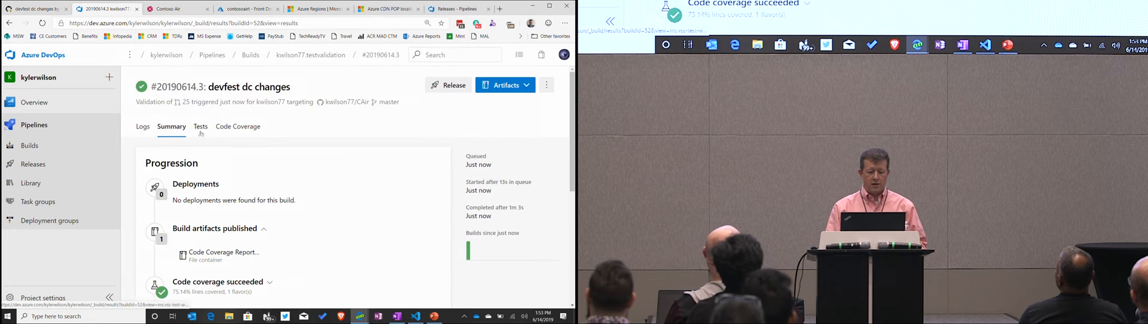
pyautogui.click(200, 126)
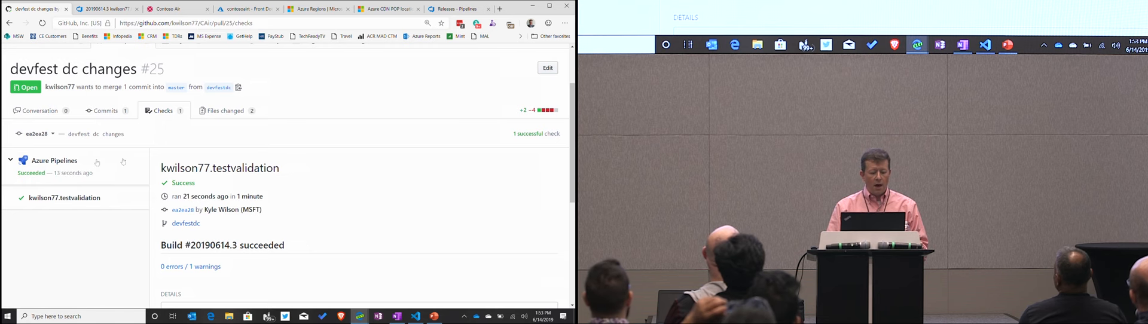
# Step: Merge pull request #25 'devfest dc changes' into master, then return to the build's test results
pyautogui.scroll(-3)
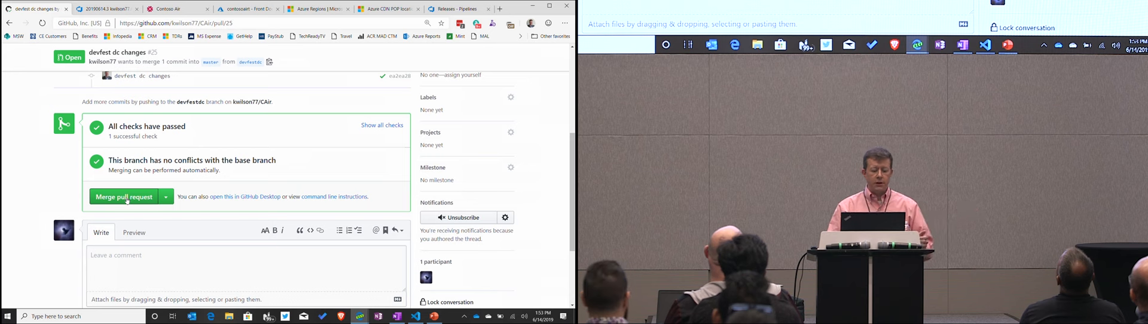
pyautogui.click(124, 197)
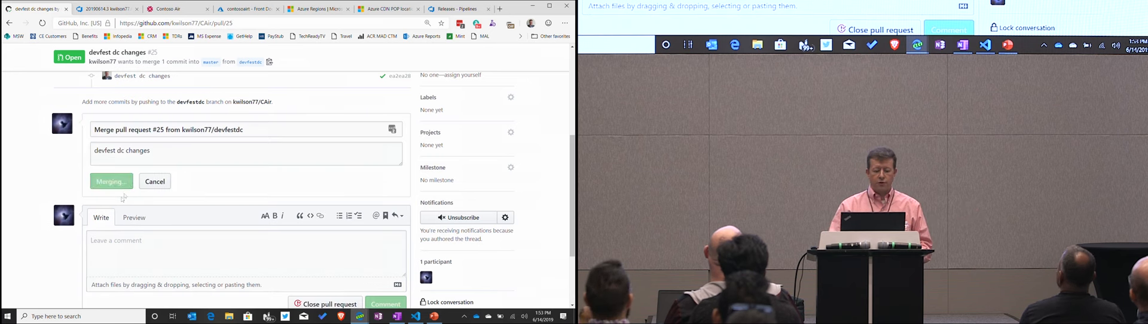
pyautogui.click(111, 181)
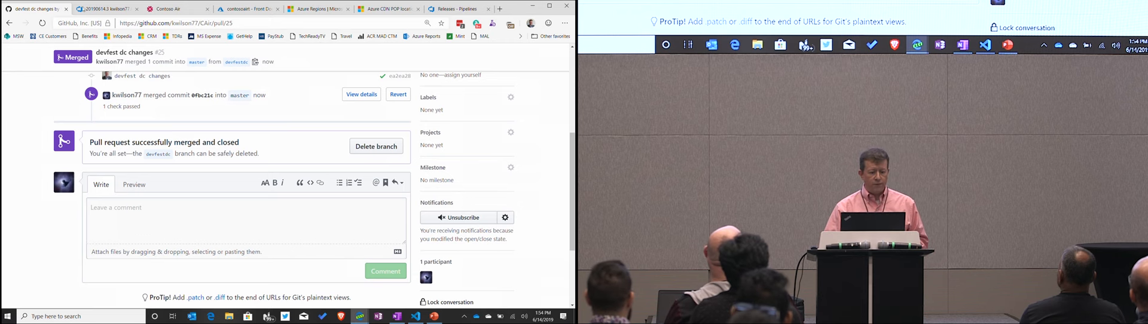
pyautogui.click(106, 8)
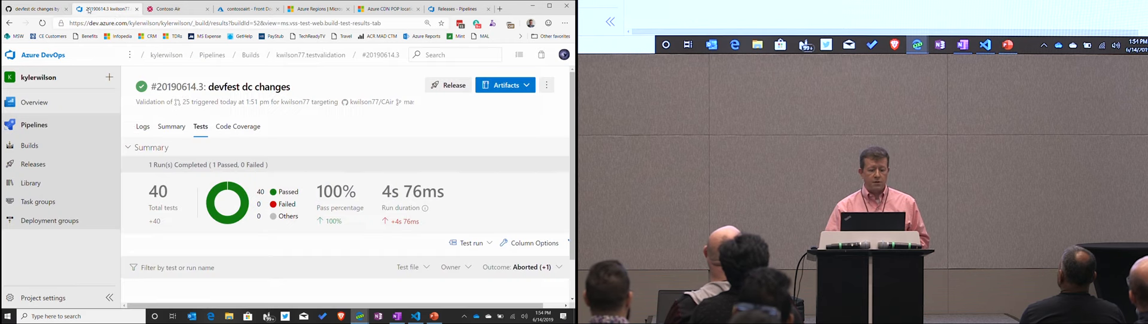
# Step: Show the kwilson77.CAir build history with the running build for merged pull request #25
pyautogui.click(30, 145)
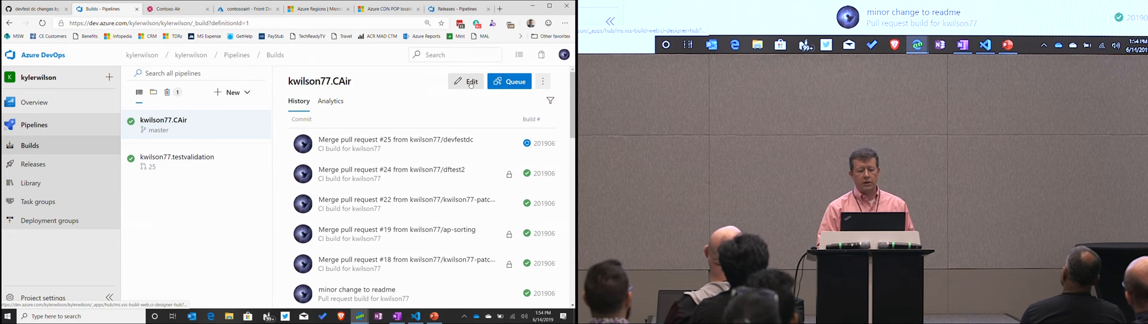
pyautogui.click(466, 81)
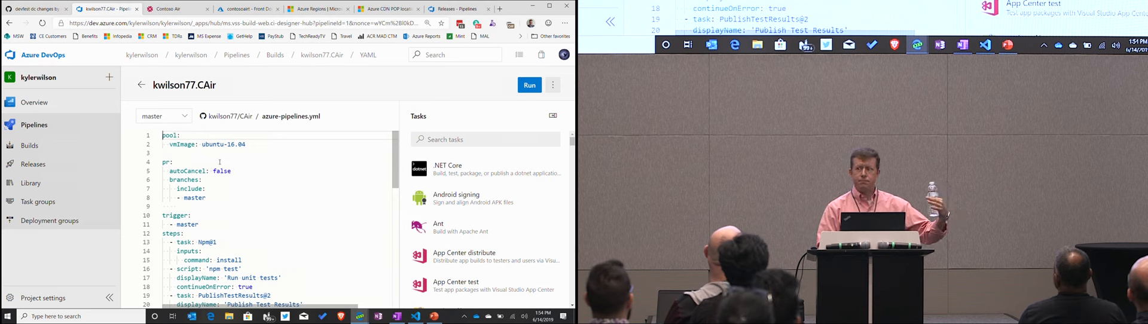
pyautogui.scroll(-3)
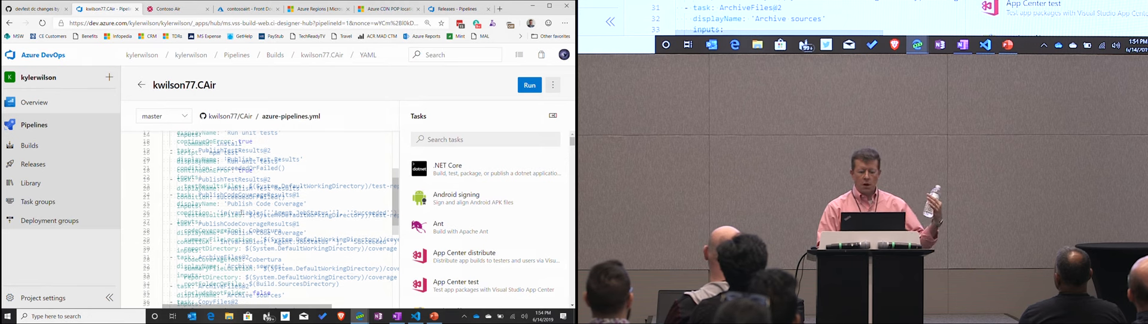
pyautogui.scroll(-3)
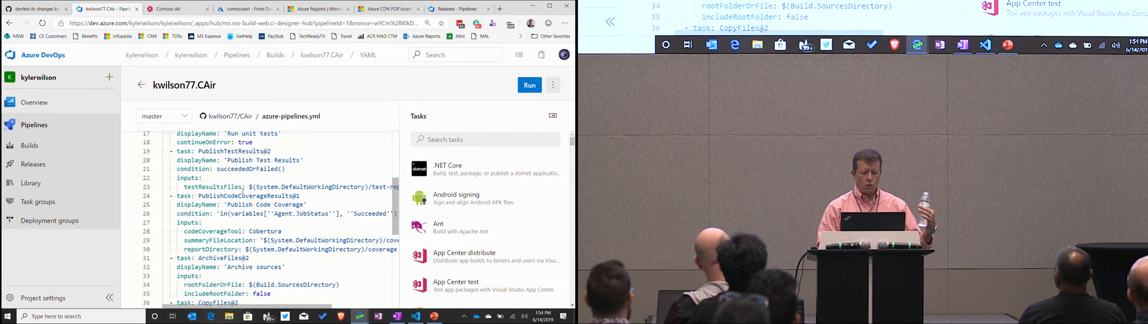
pyautogui.scroll(-3)
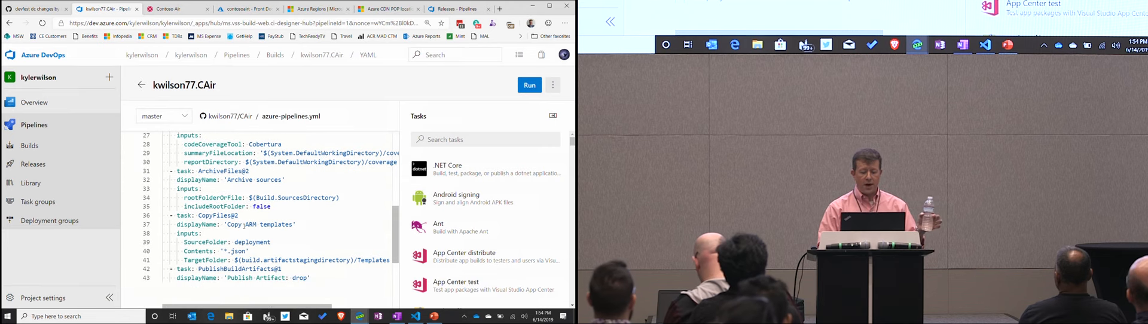
pyautogui.scroll(-3)
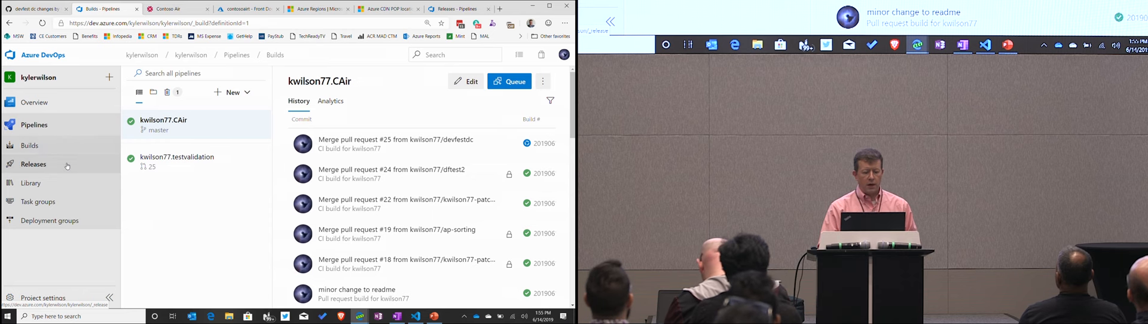
# Step: Open the Contoso Air Multi-Cloud1 release pipeline from the releases list
pyautogui.click(33, 164)
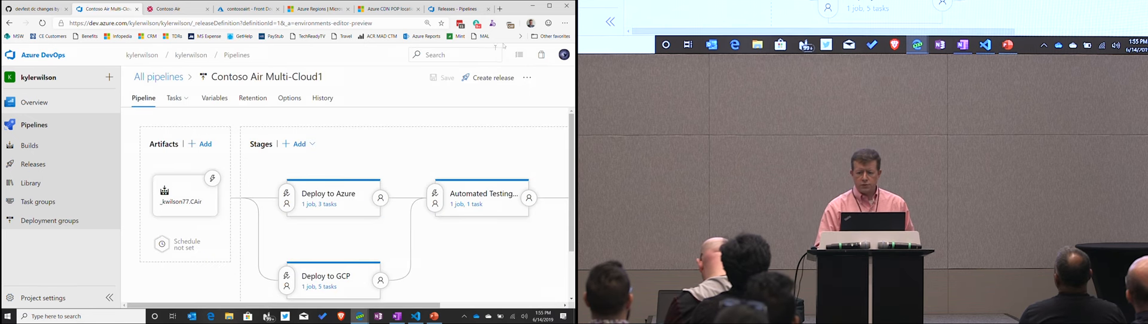
pyautogui.click(565, 23)
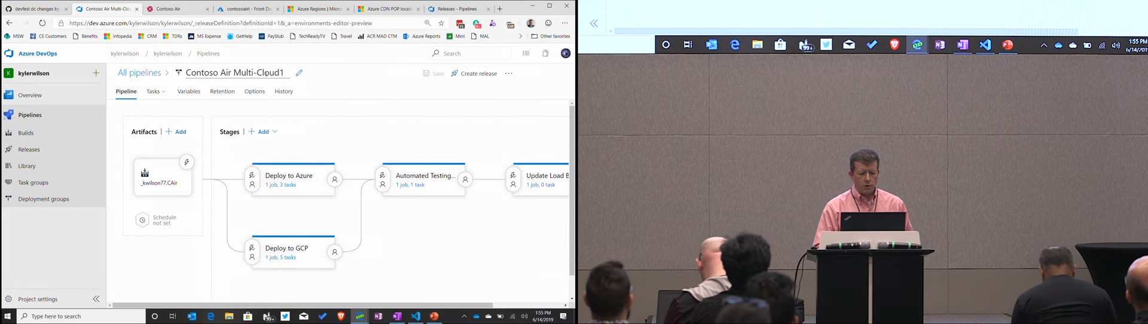
pyautogui.moveTo(141, 220)
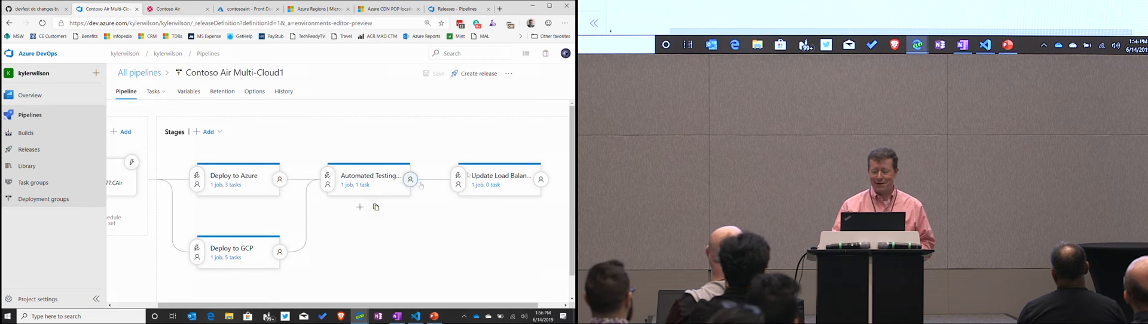
pyautogui.moveTo(460, 179)
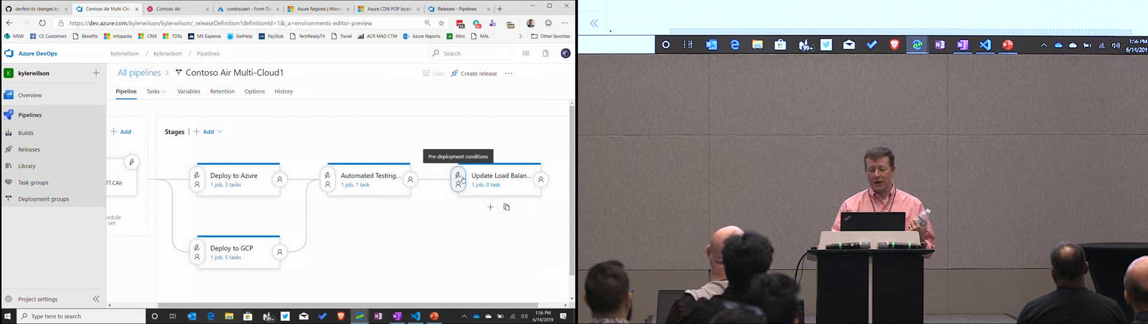
# Step: Enable pre-deployment approvals on the Update Load Balancer stage with approver 'kyle'
pyautogui.click(460, 180)
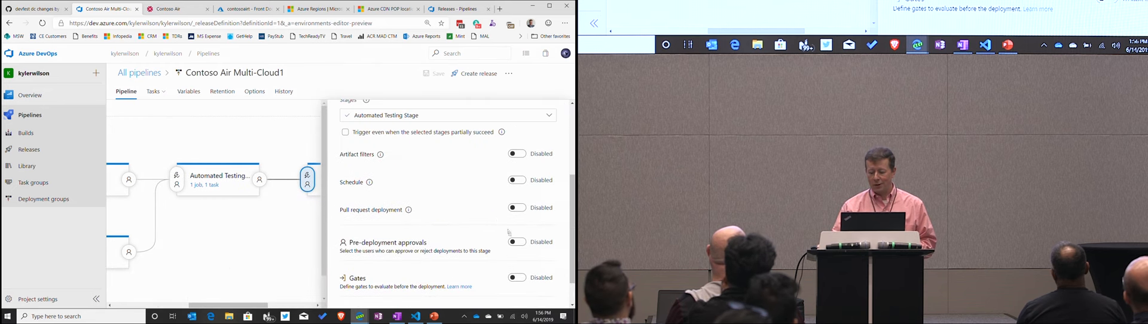
pyautogui.click(516, 242)
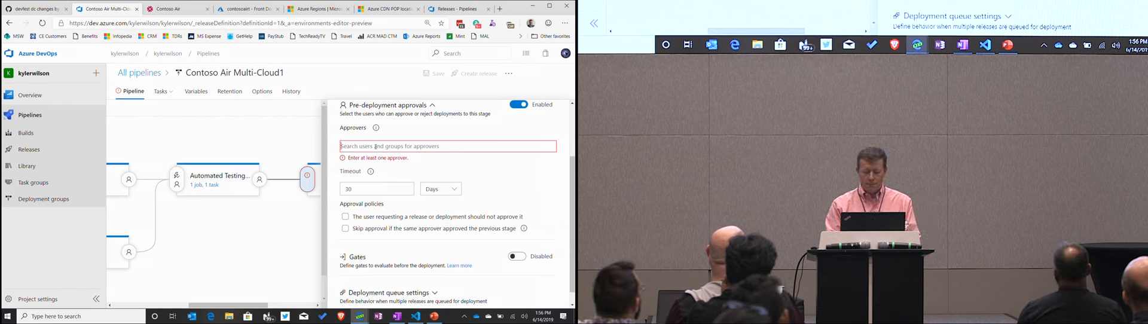
pyautogui.write('kyle')
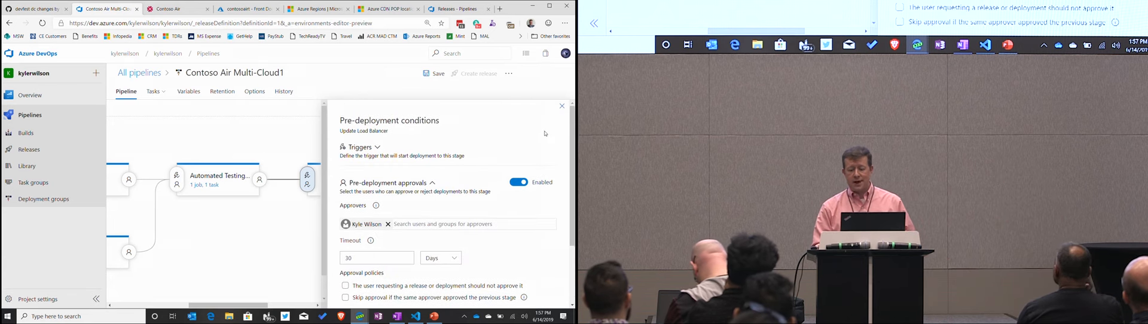
pyautogui.click(562, 105)
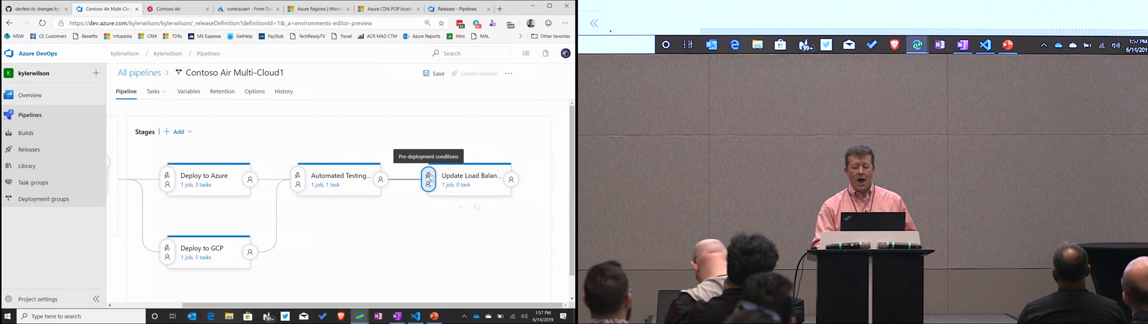
# Step: Switch Update Load Balancer approvals off and turn deployment gates on
pyautogui.click(429, 176)
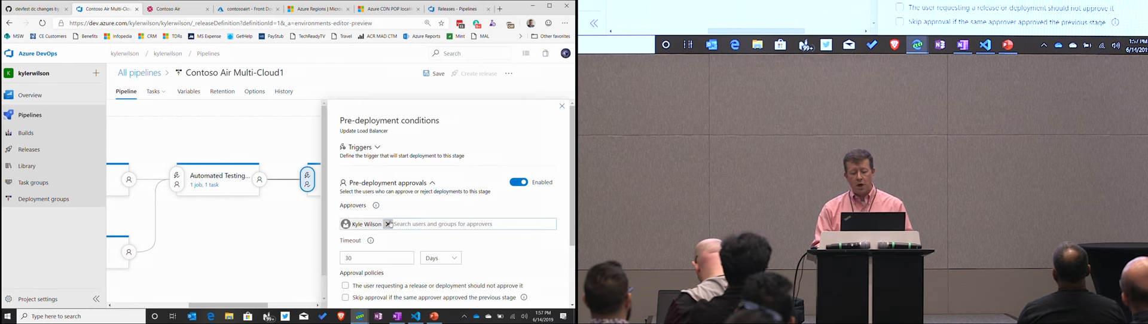
pyautogui.click(522, 182)
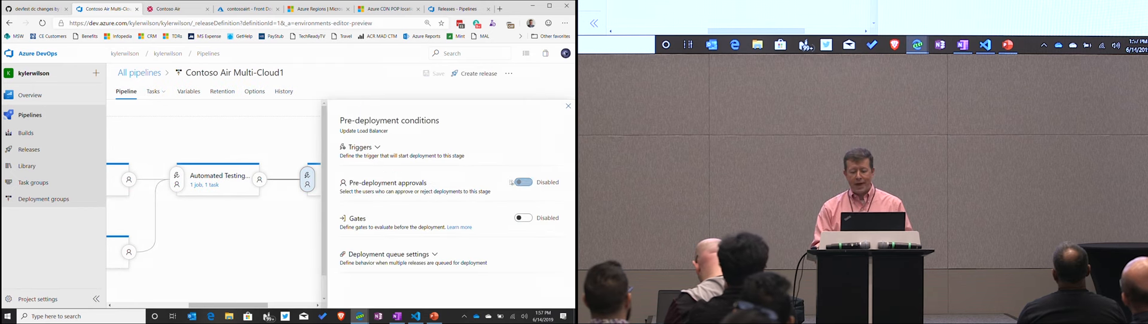
pyautogui.click(522, 218)
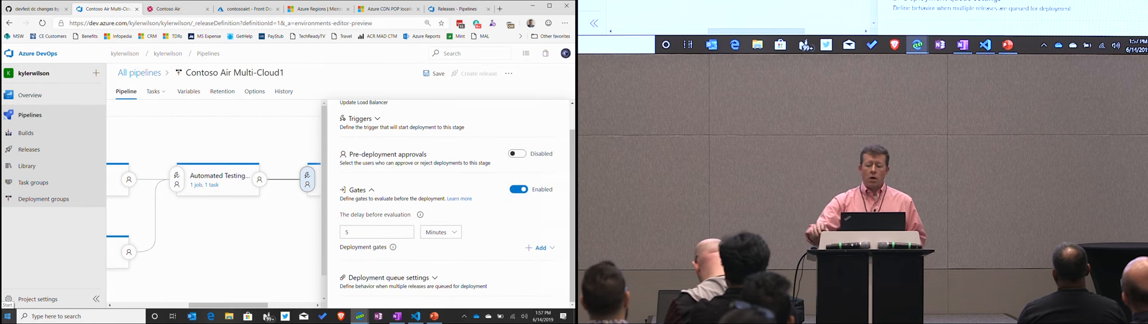
pyautogui.click(539, 248)
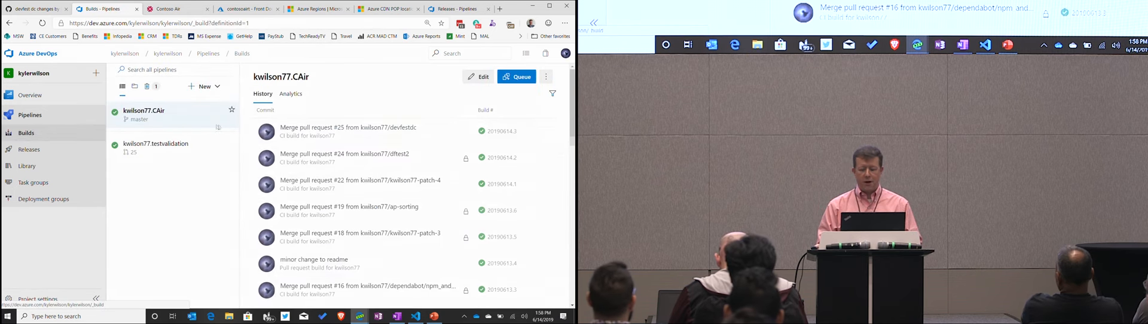
# Step: Check the kwilson77.testvalidation builds, then open Contoso Air Multi-Cloud1's release variables
pyautogui.click(156, 143)
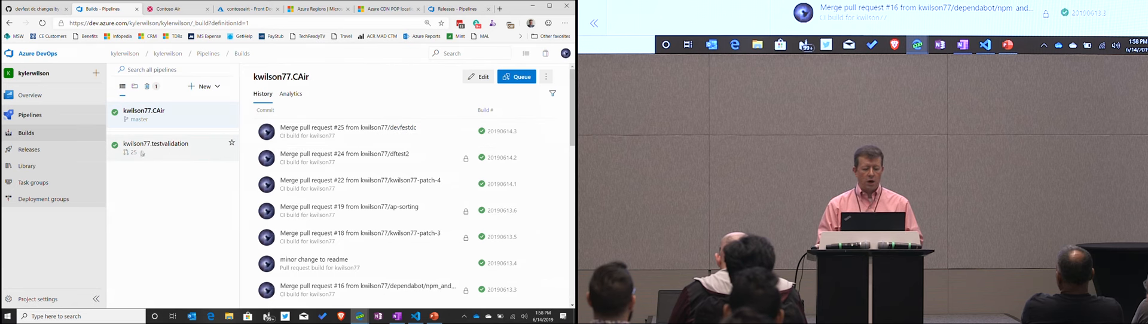
pyautogui.click(154, 143)
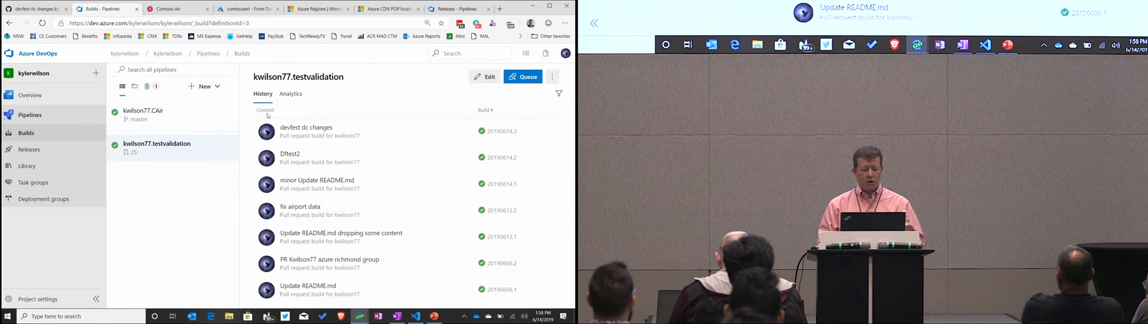
pyautogui.click(28, 150)
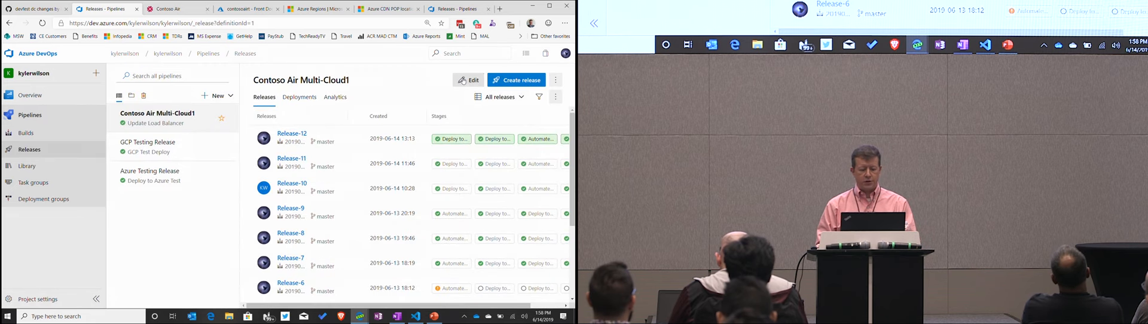
pyautogui.click(468, 79)
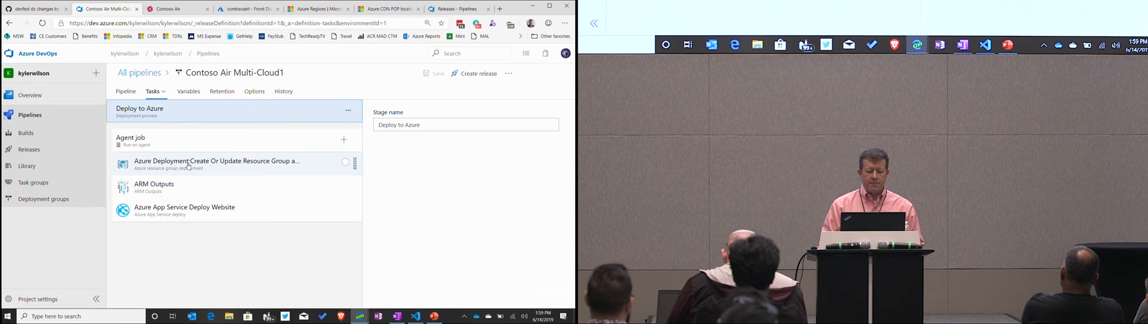
pyautogui.click(215, 161)
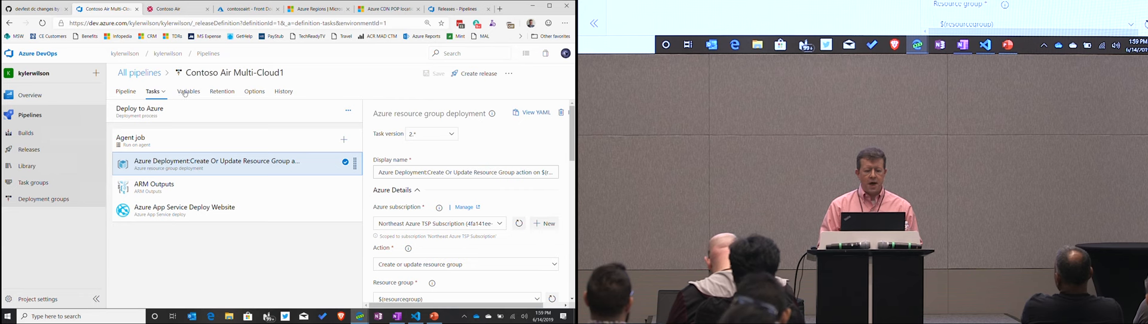
pyautogui.click(189, 91)
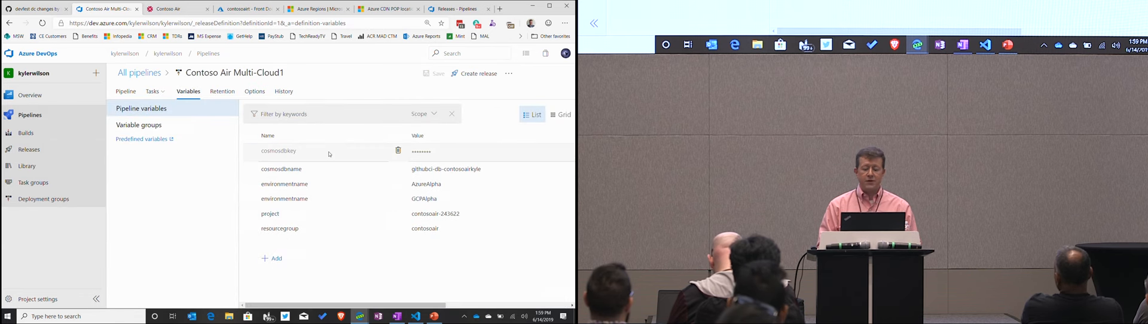
pyautogui.moveTo(324, 228)
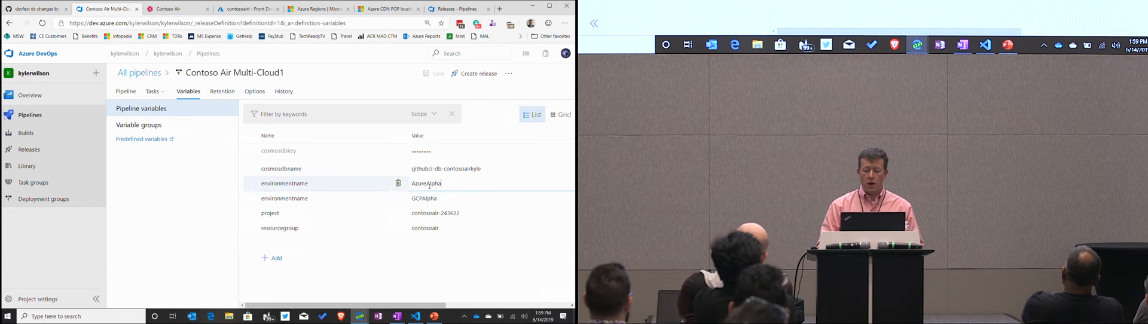
# Step: Replace 'Alpha' with 'Devfest' in both environmentname variables, giving AzureDevfest and GCPDevfest
pyautogui.press('BackSpace')
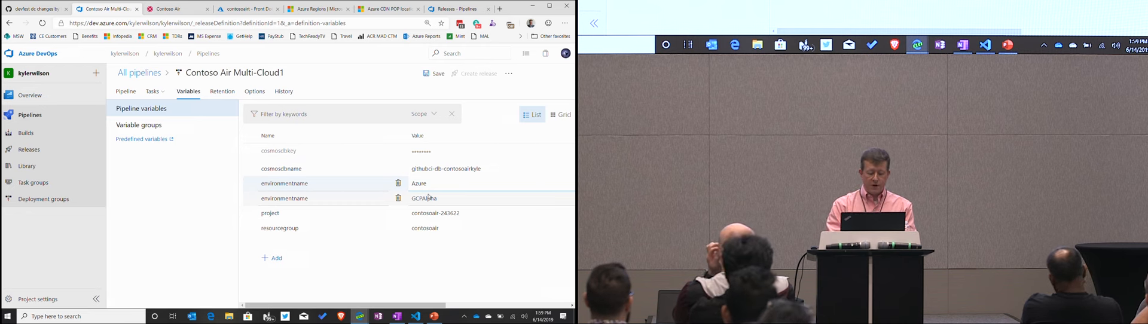
pyautogui.write('GCPDevfest')
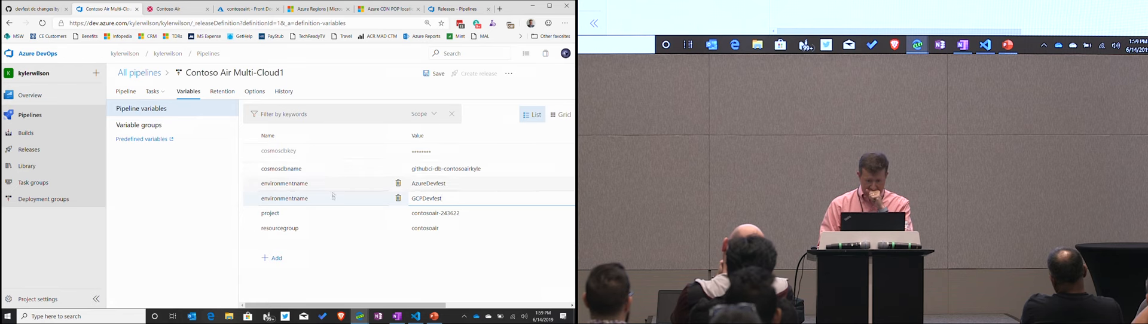
pyautogui.click(282, 168)
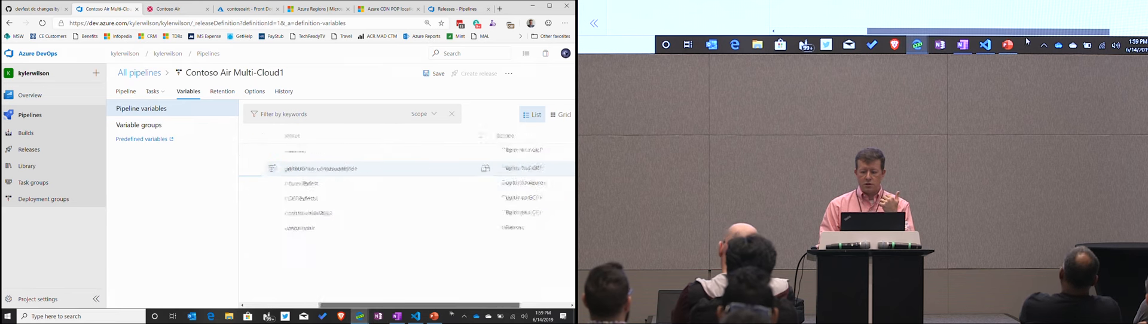
pyautogui.hscroll(3)
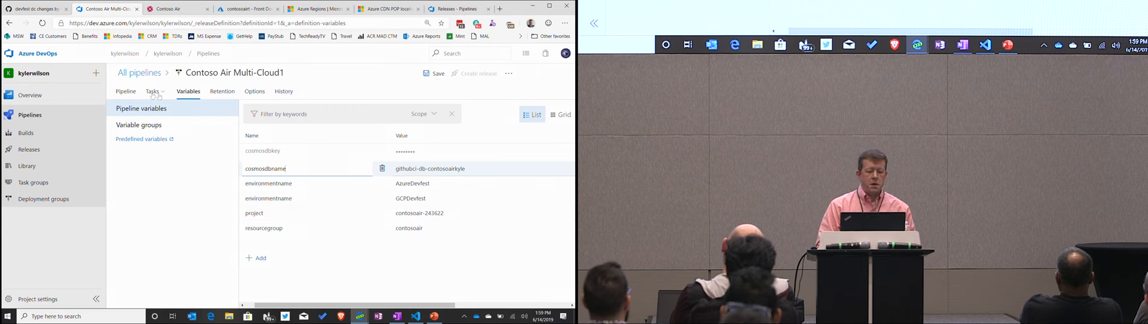
# Step: Show the Deploy to GCP stage's job with its five tasks in the pipeline editor
pyautogui.click(125, 91)
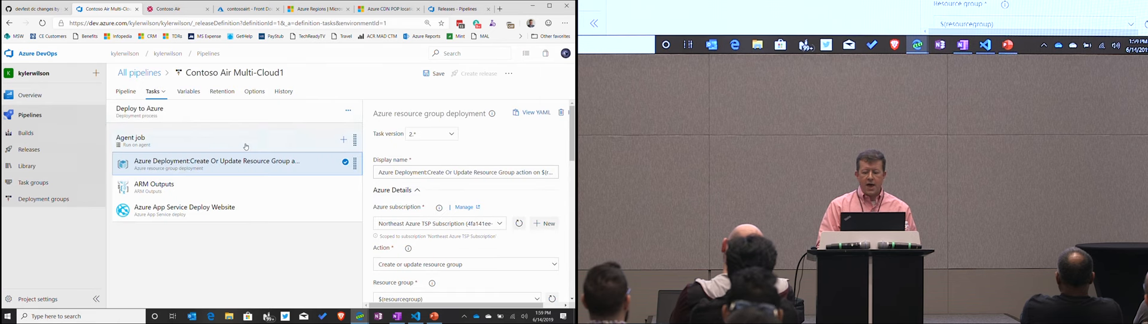
pyautogui.scroll(-3)
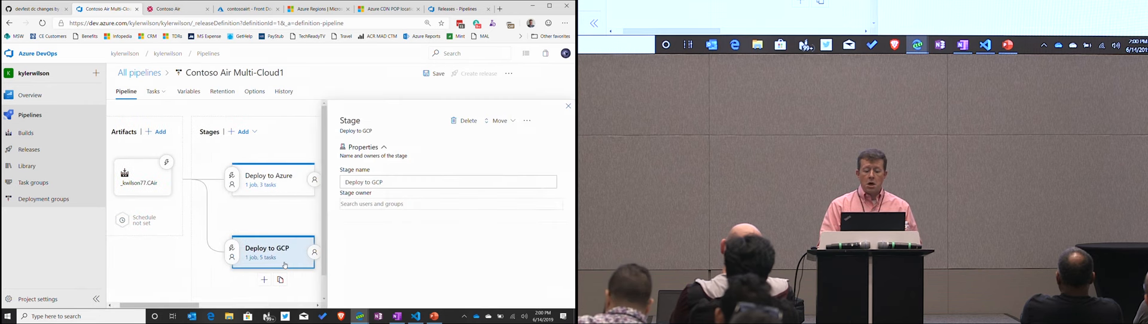
pyautogui.click(153, 91)
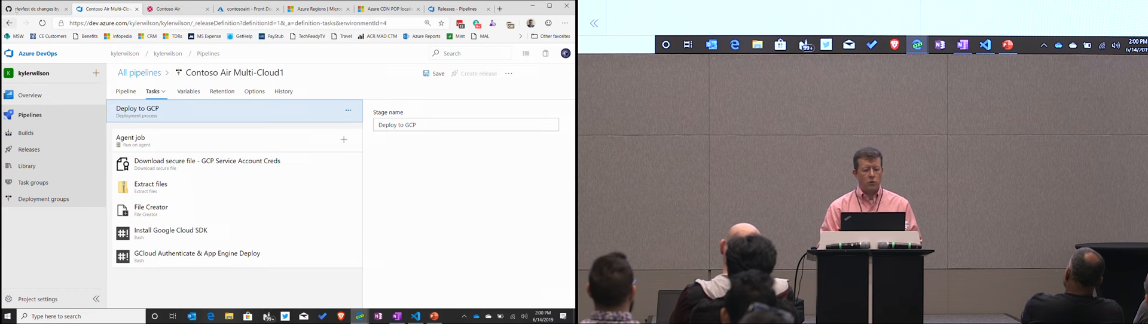
# Step: Discard unsaved changes to view Library secure files, then reopen Deploy to GCP tasks
pyautogui.click(27, 166)
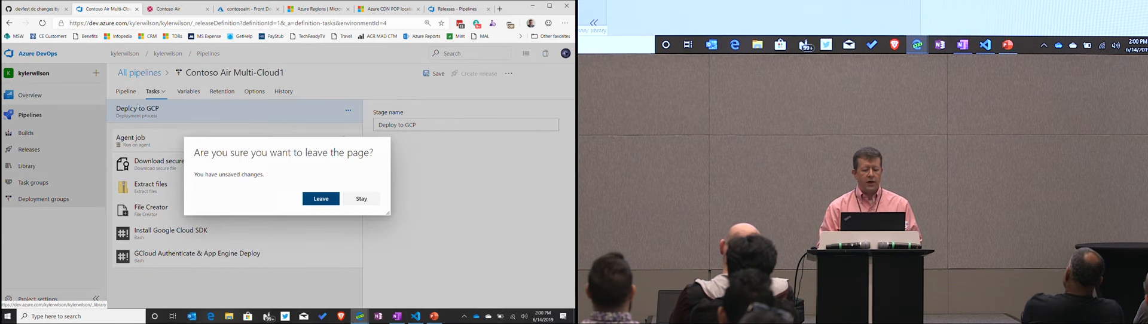
pyautogui.click(320, 199)
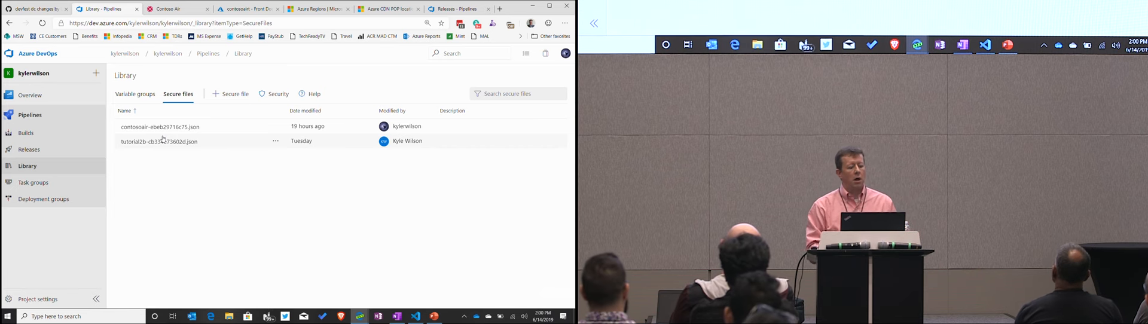
pyautogui.click(28, 149)
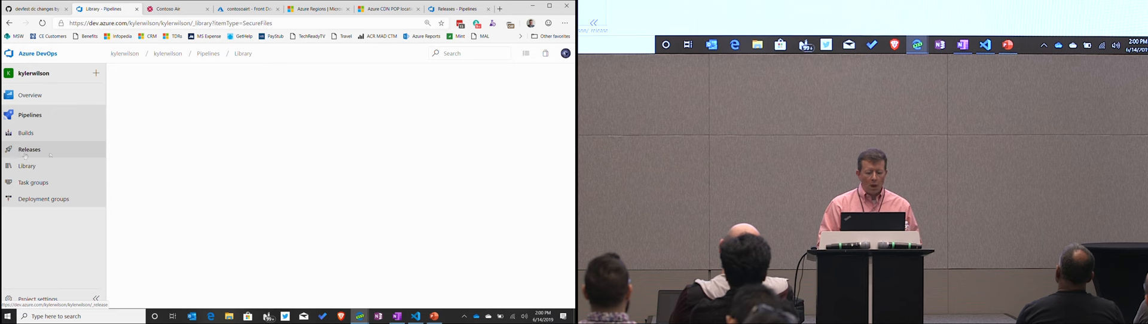
pyautogui.click(29, 149)
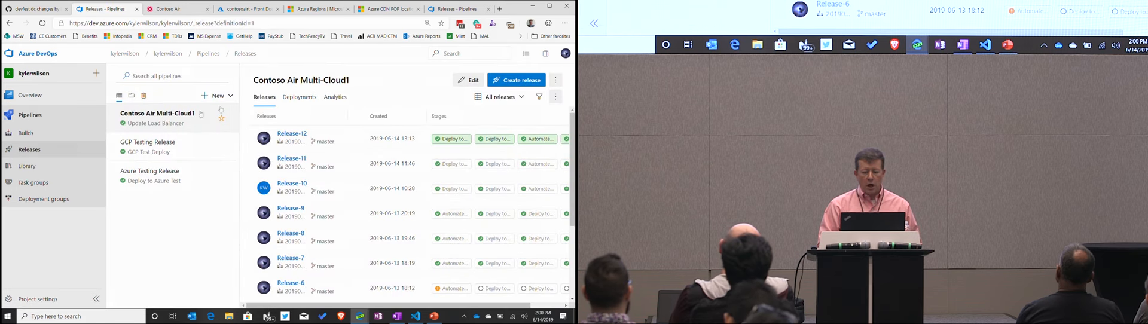
pyautogui.click(470, 80)
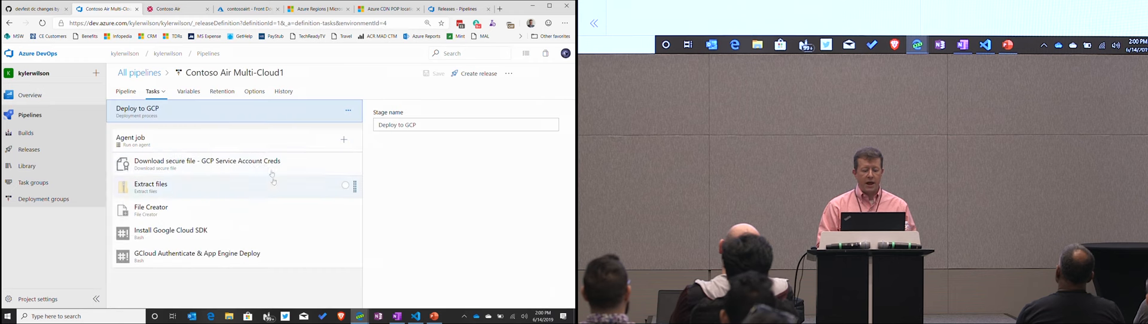
# Step: Review the Deploy to GCP agent job, keeping the Hosted Ubuntu 1604 agent pool
pyautogui.click(131, 138)
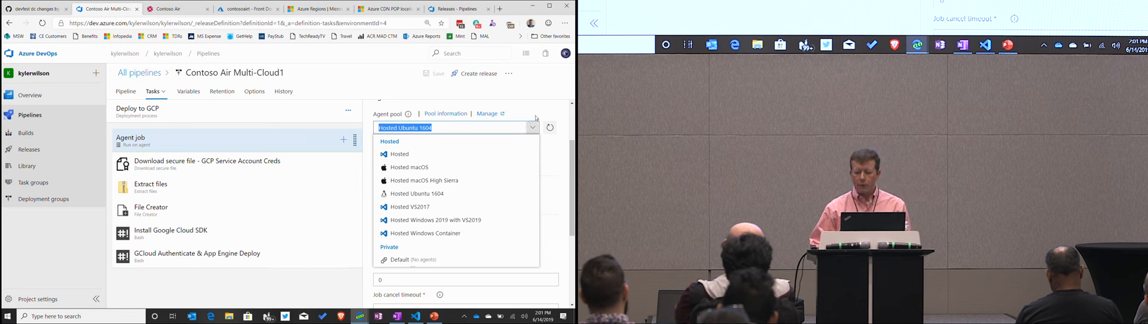
pyautogui.click(414, 193)
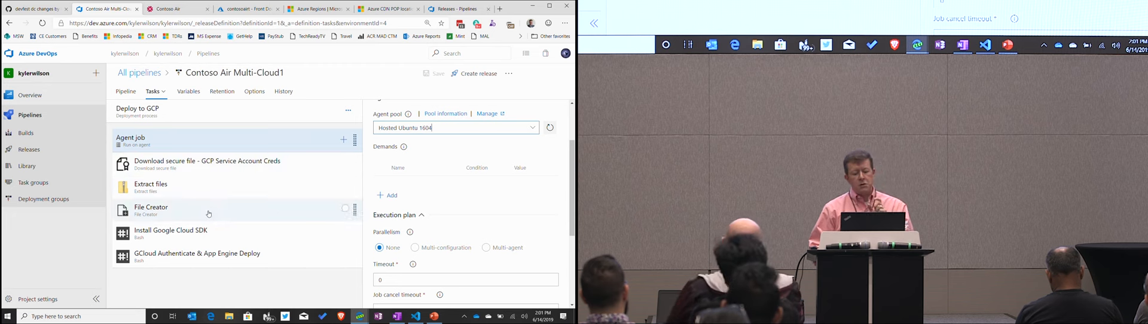
# Step: Review the File Creator task's app.yaml environment variables and adjust the browser zoom
pyautogui.click(150, 210)
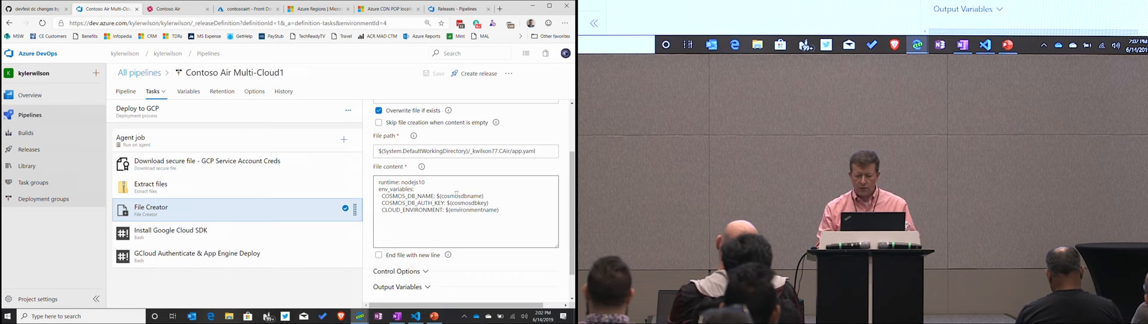
pyautogui.click(564, 23)
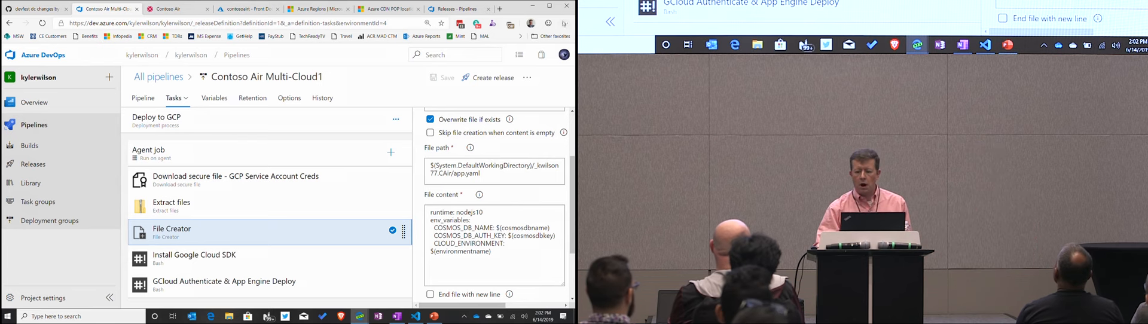
pyautogui.click(565, 23)
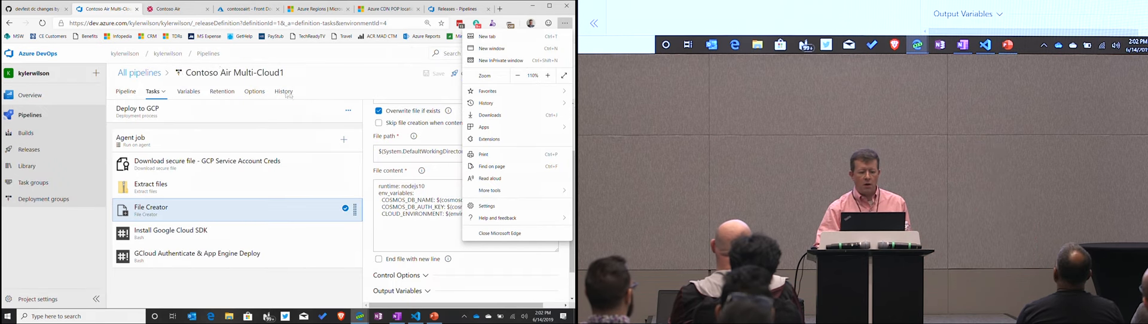
pyautogui.click(125, 91)
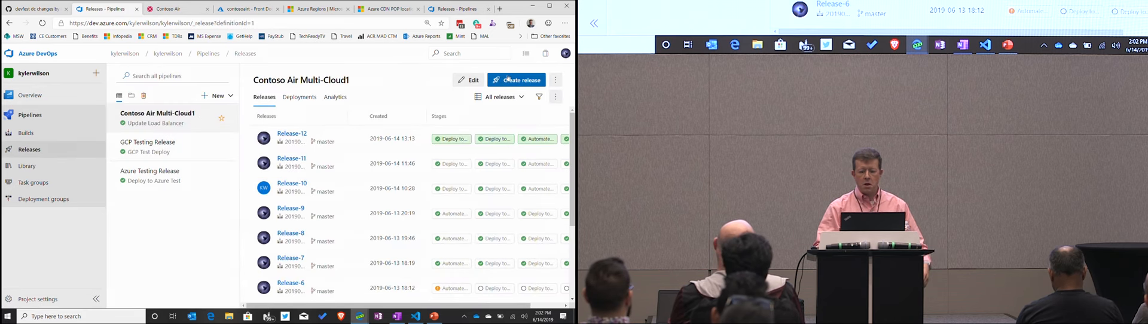
# Step: Create and queue Release-13 of Contoso Air Multi-Cloud1, then open its pipeline progress
pyautogui.click(516, 80)
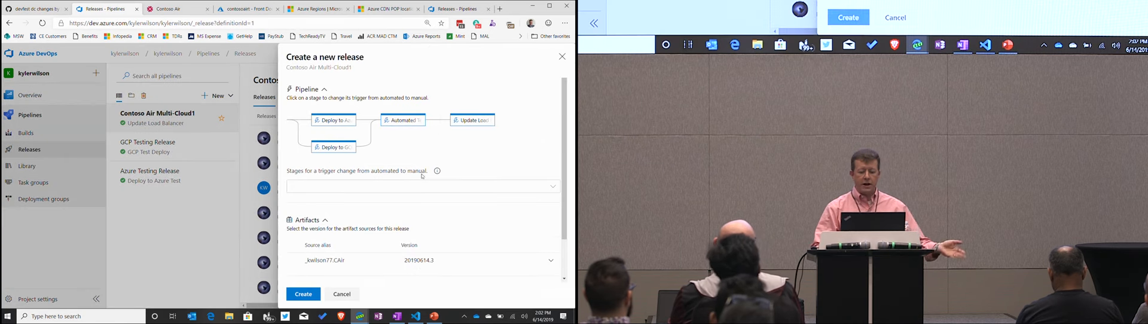
pyautogui.click(304, 294)
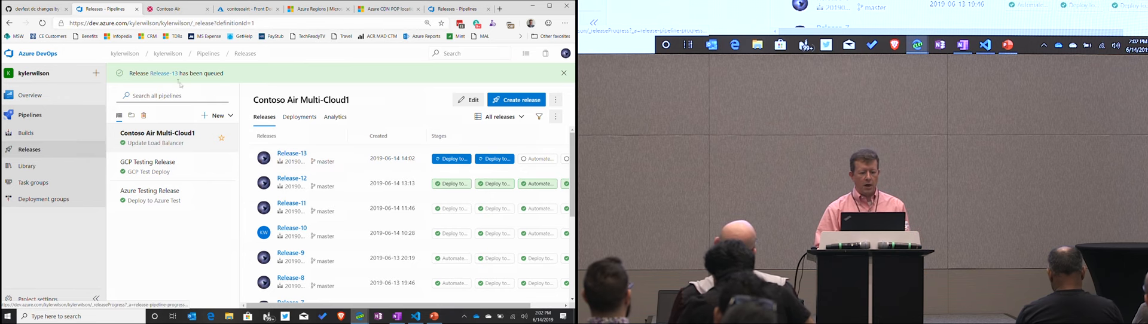
pyautogui.click(291, 153)
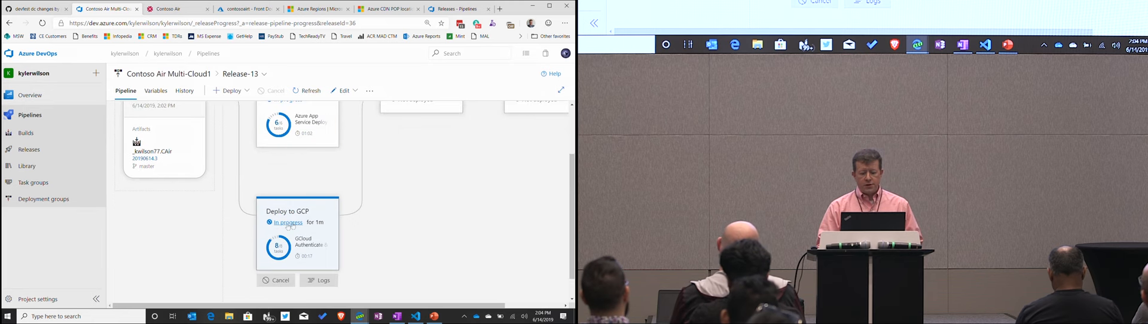
# Step: Open Release-13's running Deploy to GCP logs and scroll to the App Engine deploy output
pyautogui.click(286, 222)
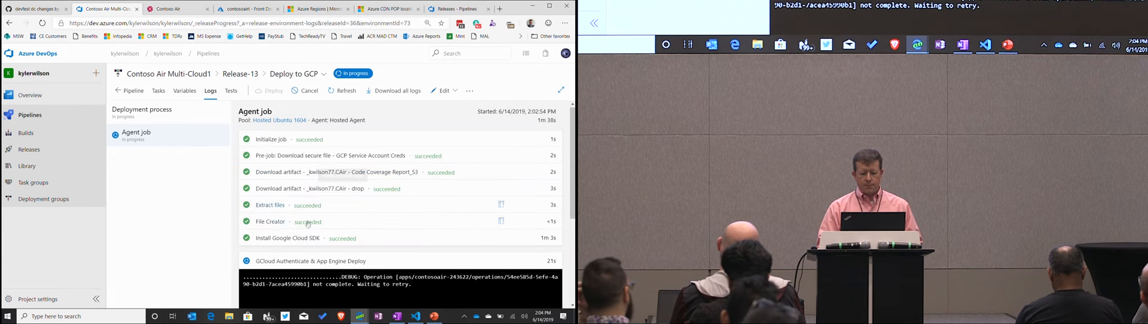
pyautogui.click(316, 261)
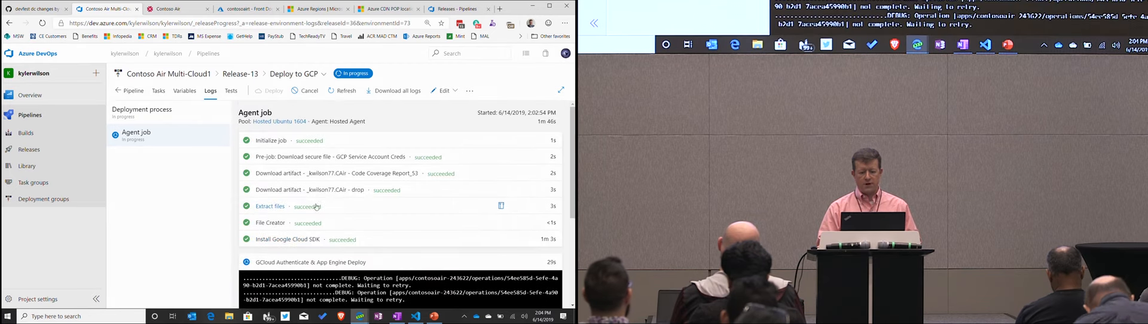
pyautogui.scroll(-3)
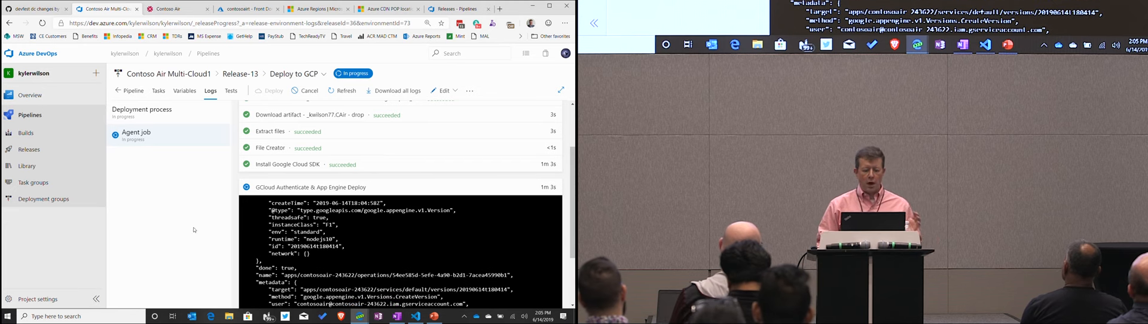
pyautogui.click(245, 8)
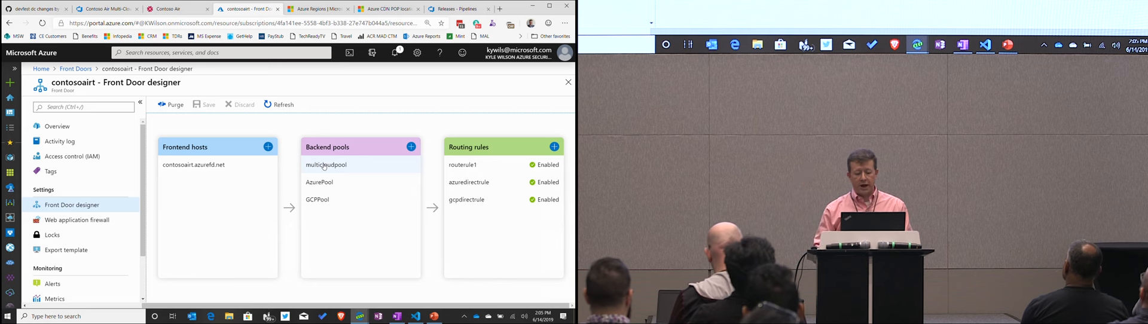
# Step: Inspect multicloudpool's two enabled backends, each weighted 50, then close the blade
pyautogui.click(326, 164)
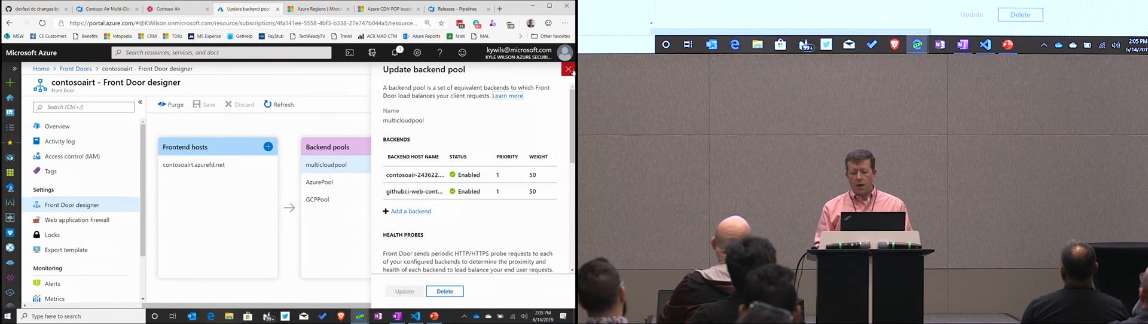
pyautogui.click(568, 69)
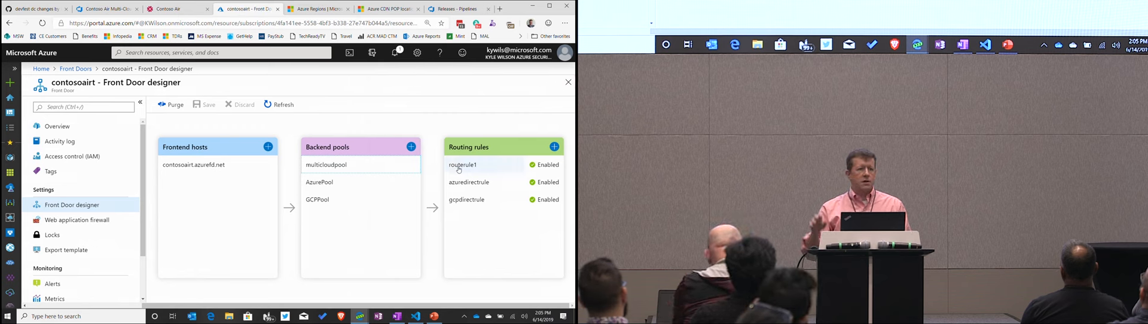
# Step: Confirm routerule1 forwards to multicloudpool, then return to the Azure DevOps releases list
pyautogui.click(462, 165)
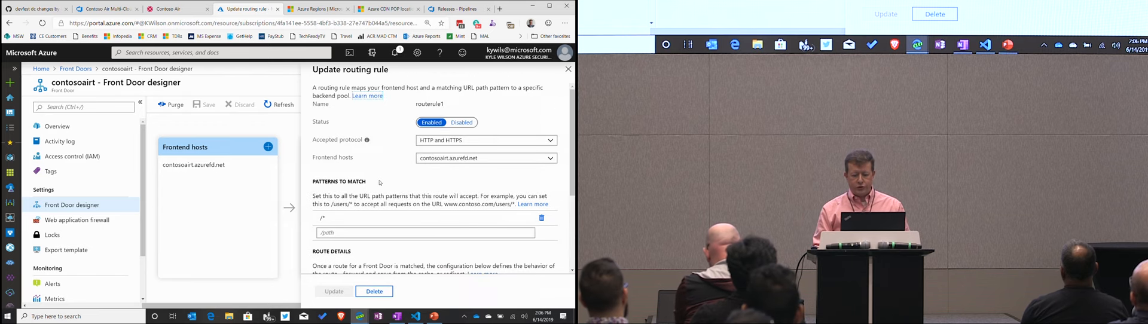
pyautogui.scroll(-3)
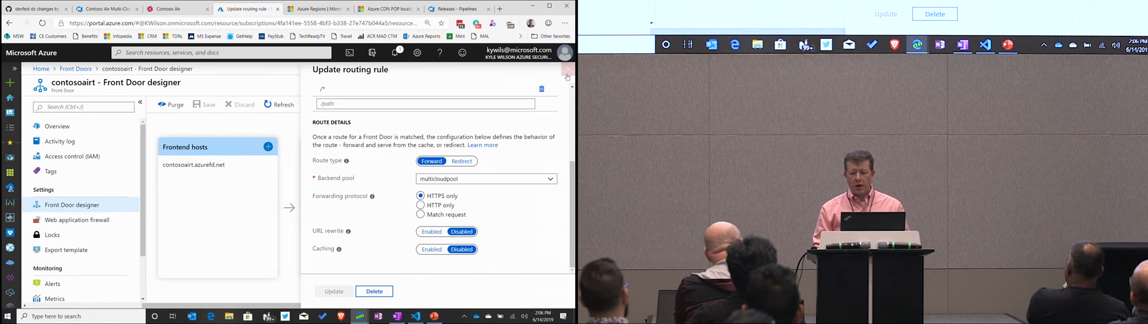
pyautogui.click(568, 82)
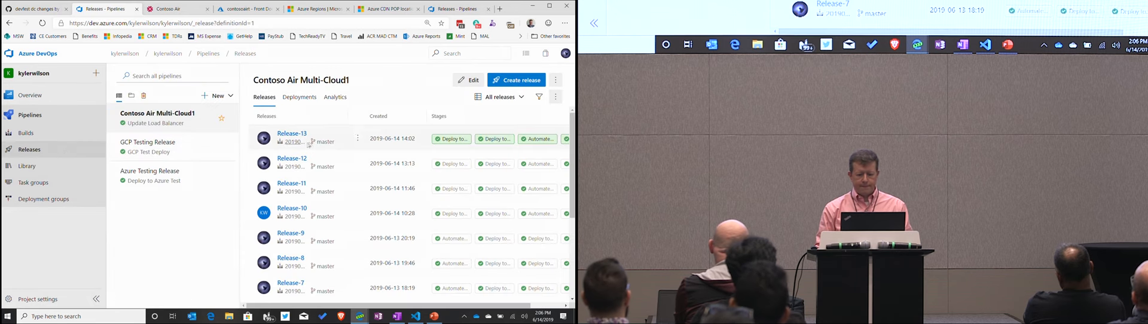
# Step: Open Release-13 and review the Deploy to GCP summary: succeeded with 9/9 tasks
pyautogui.click(291, 134)
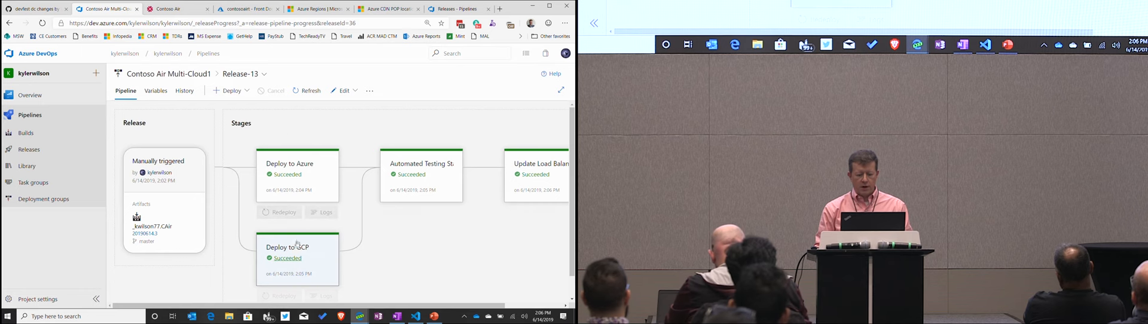
pyautogui.click(296, 246)
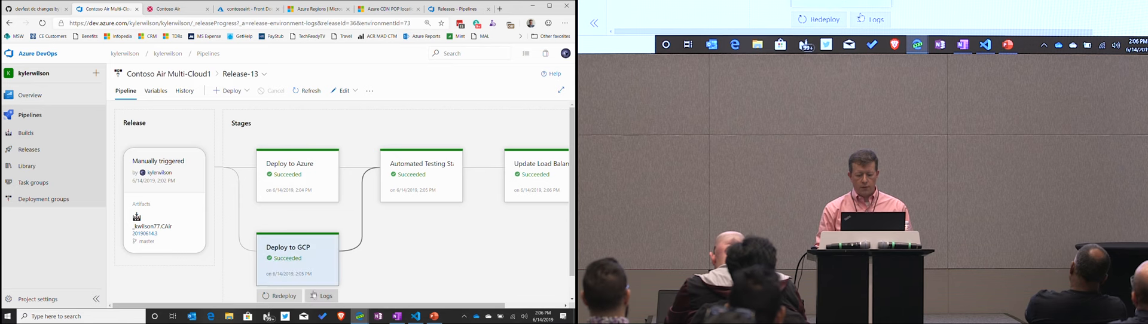
pyautogui.click(298, 248)
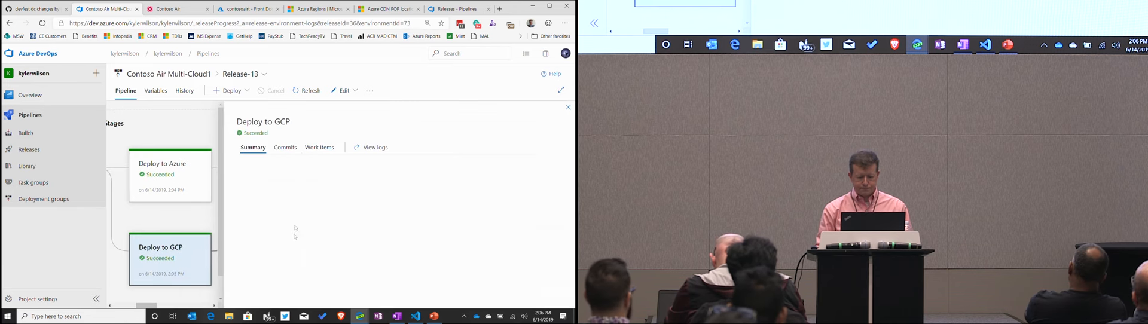
pyautogui.click(170, 256)
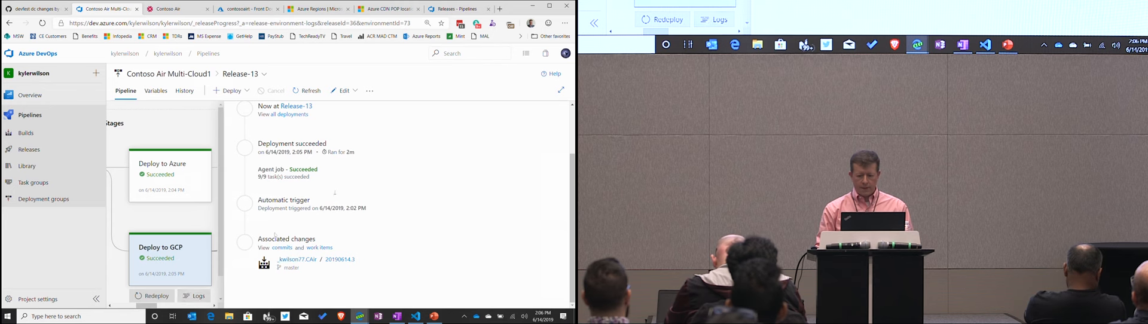
pyautogui.click(170, 247)
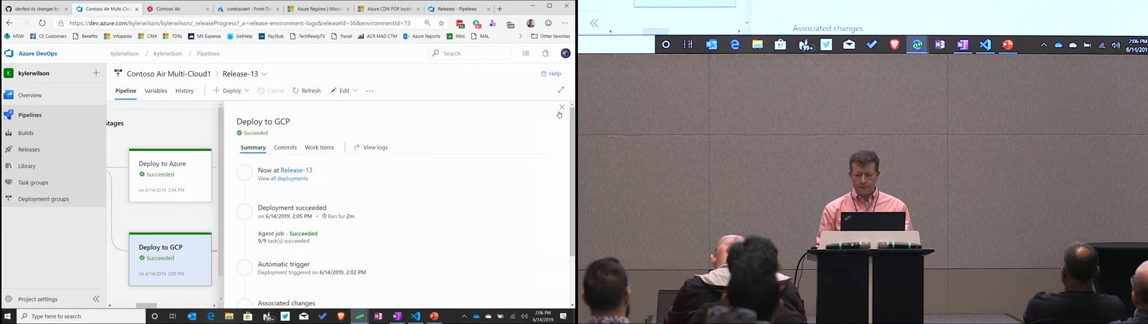
pyautogui.click(564, 23)
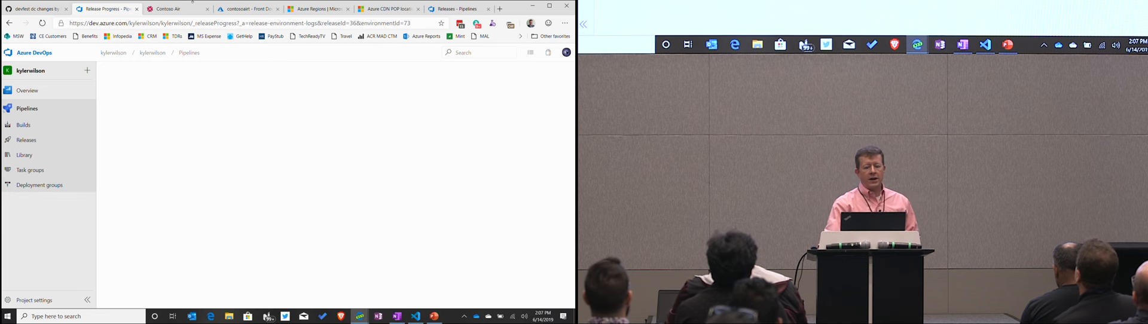
# Step: Load Release-13's Deploy to GCP agent job logs, credentials download through App Engine deploy succeeded
pyautogui.click(172, 8)
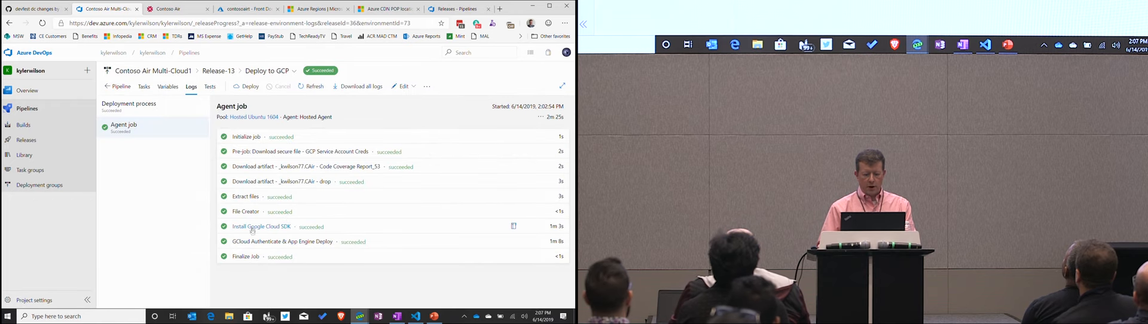
# Step: Review the App Engine deploy log, then check the contosoairt.azurefd.net frontend host and CDN coverage
pyautogui.click(280, 242)
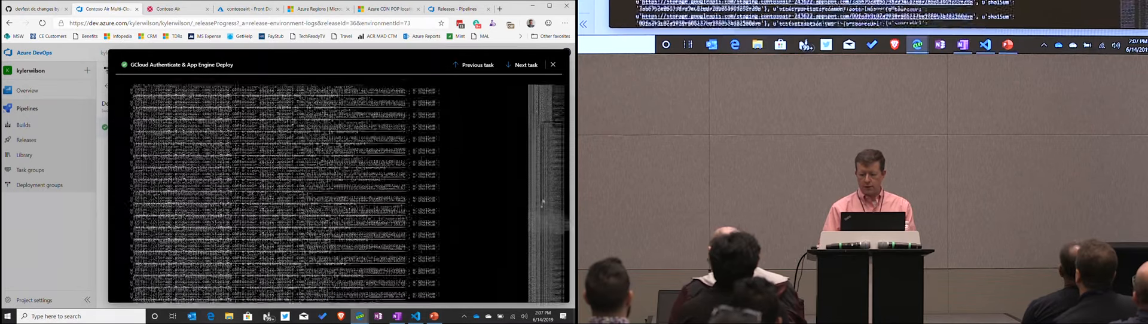
pyautogui.scroll(-3)
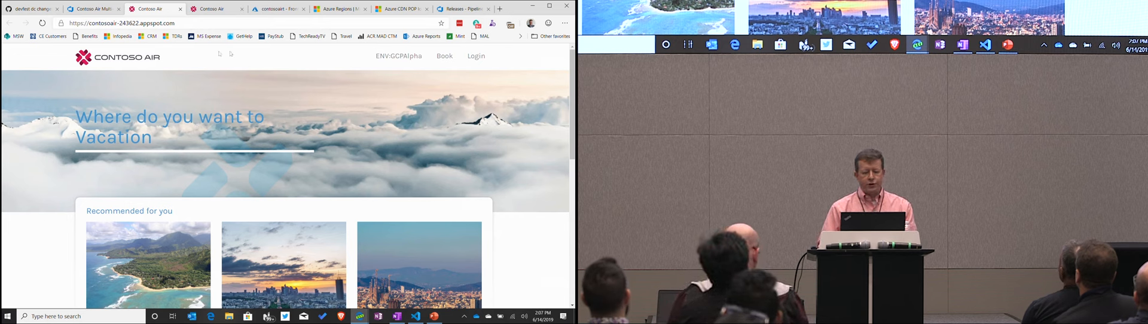
pyautogui.click(279, 7)
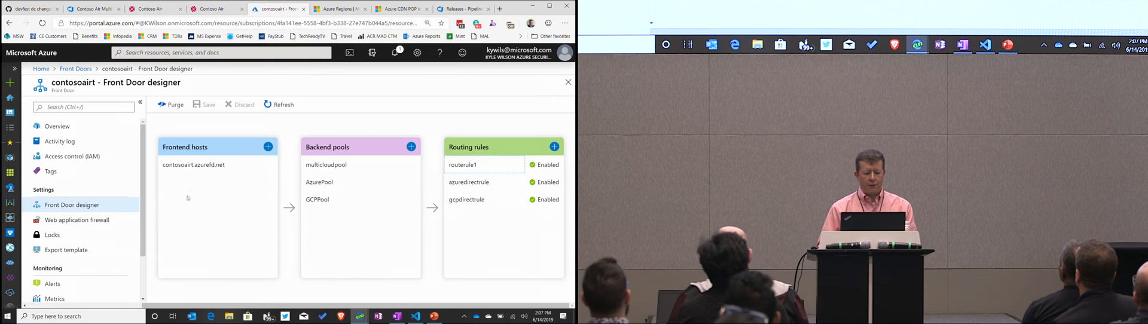
pyautogui.click(194, 165)
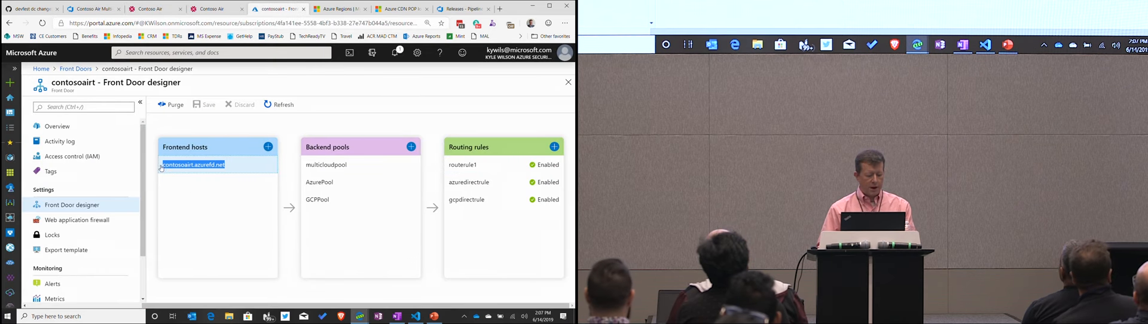
pyautogui.click(193, 164)
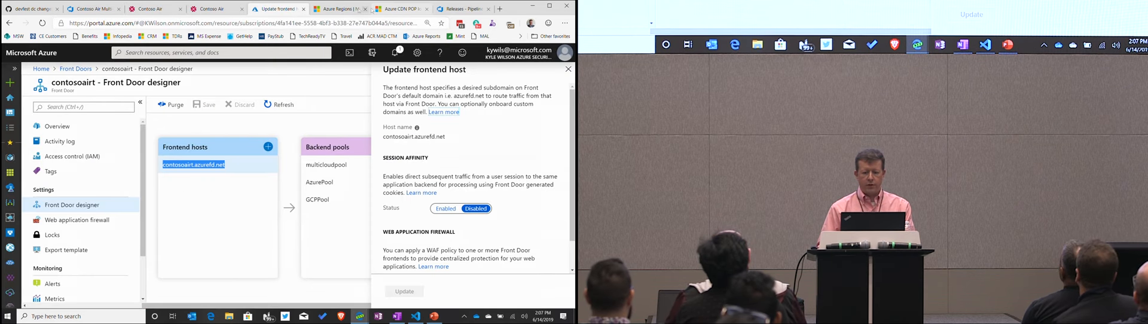
pyautogui.click(336, 8)
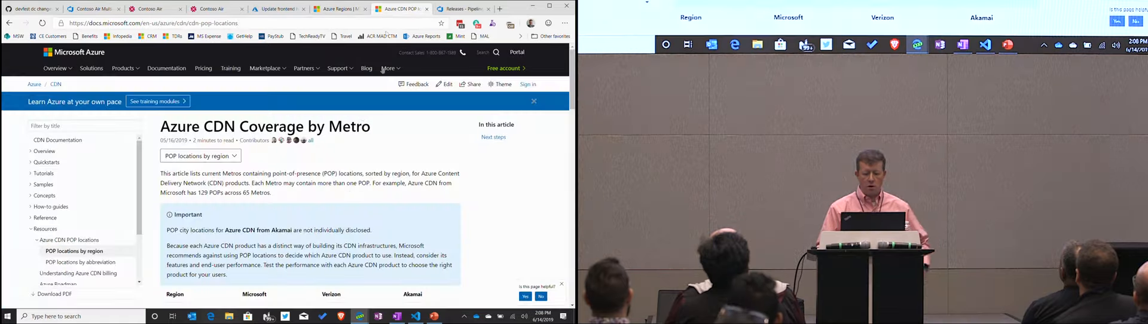
pyautogui.scroll(-3)
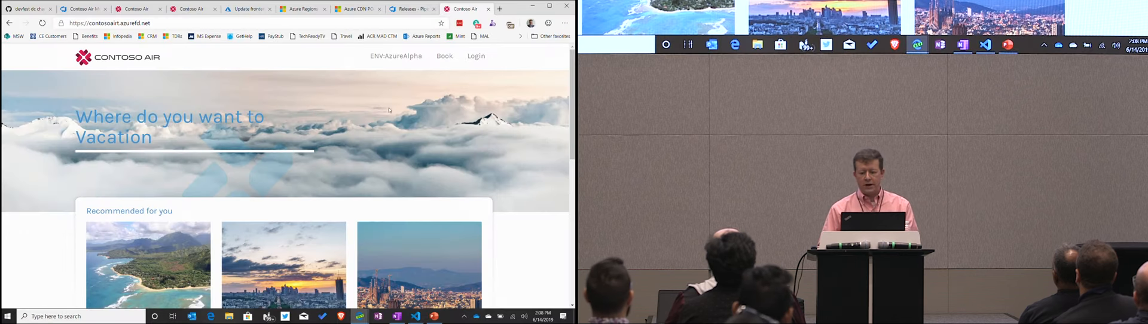
# Step: Connect the VPN to France, then return to the contosoair-243622.appspot.com site
pyautogui.click(509, 23)
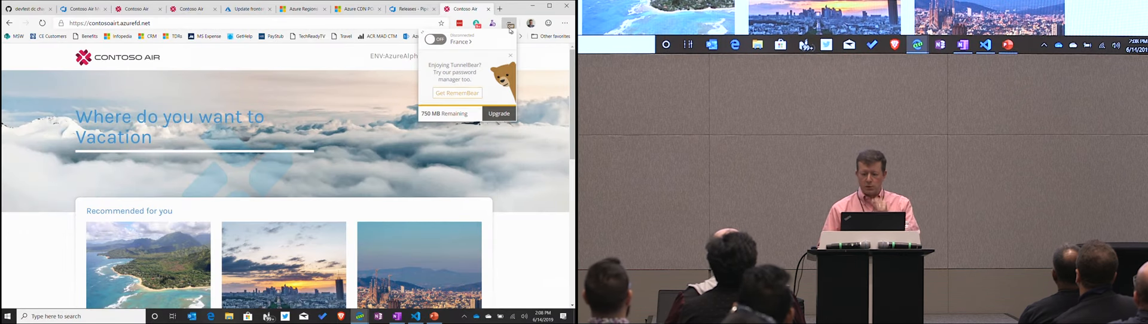
pyautogui.click(432, 40)
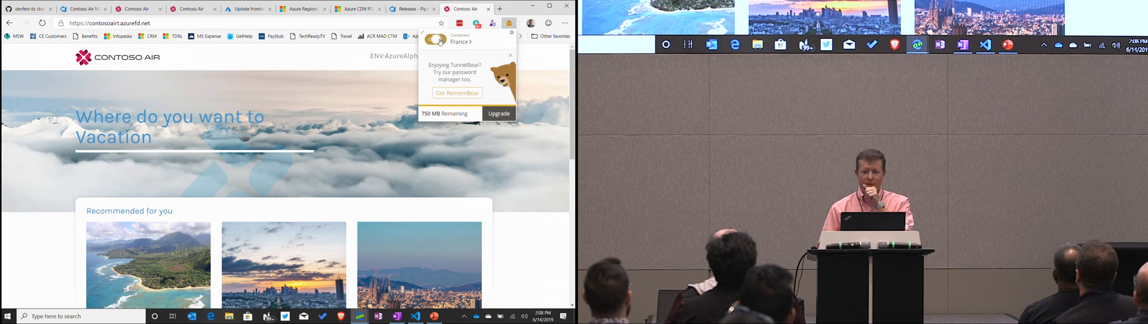
pyautogui.click(431, 39)
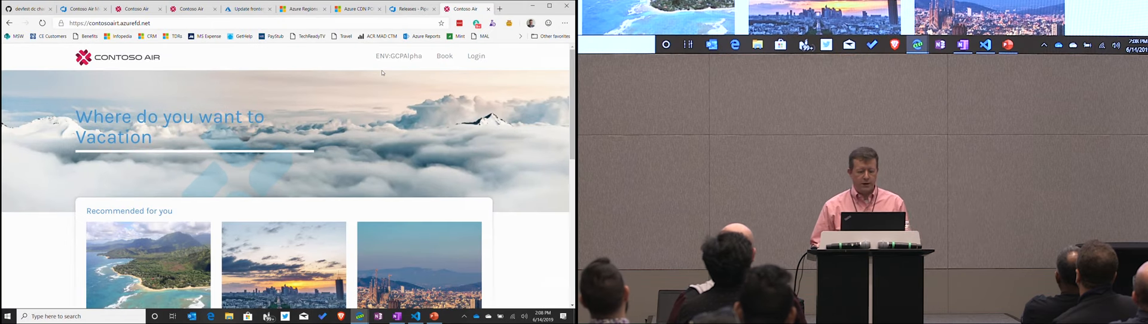
pyautogui.moveTo(262, 56)
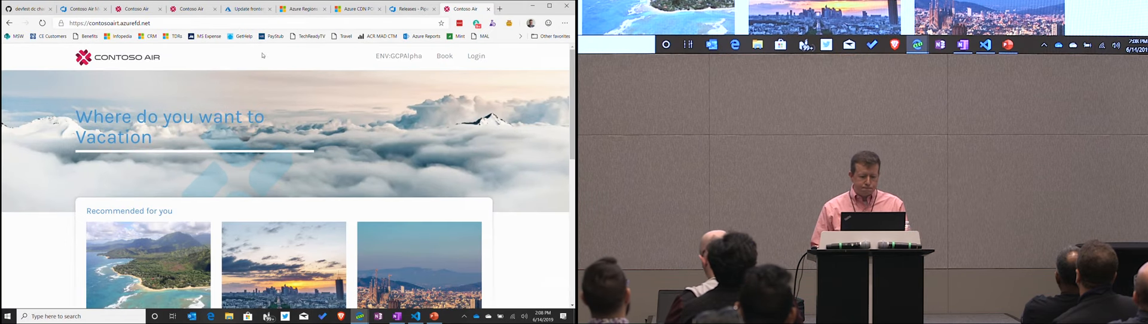
pyautogui.click(192, 8)
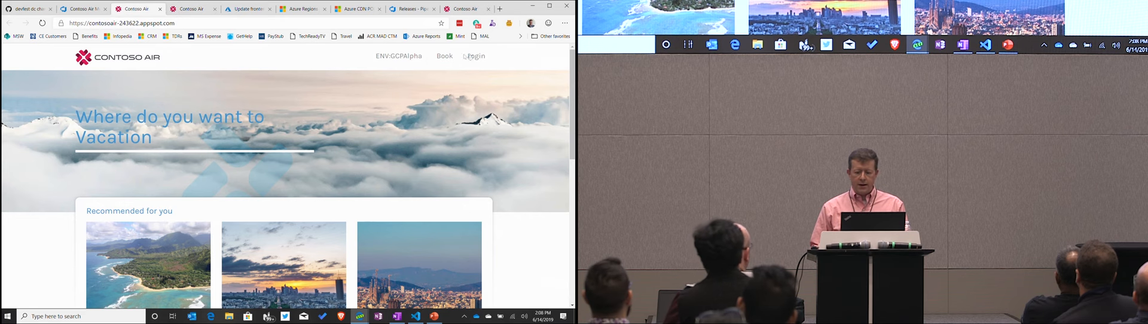
# Step: Log in to Contoso Air as emma
pyautogui.click(475, 55)
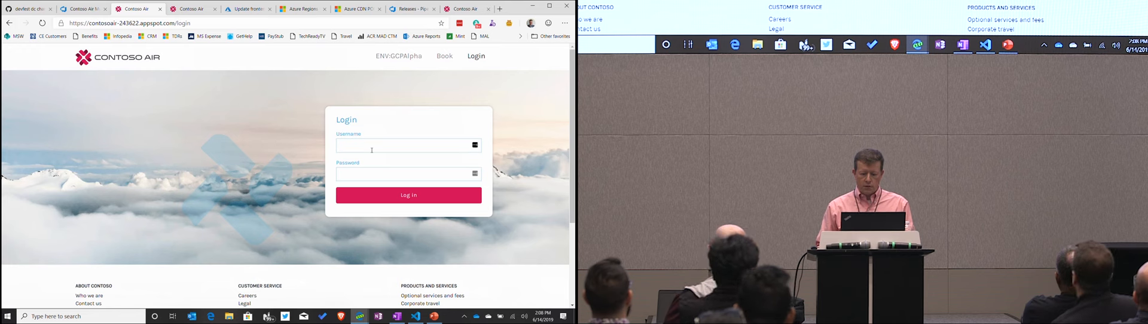
pyautogui.write('emma')
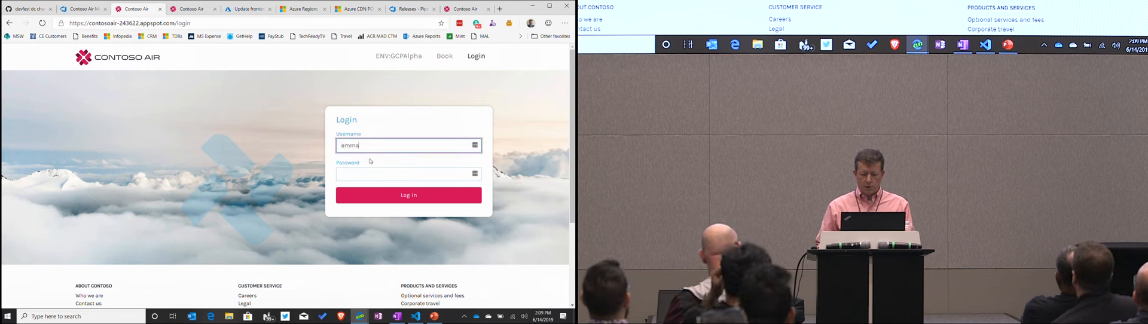
pyautogui.write('•••')
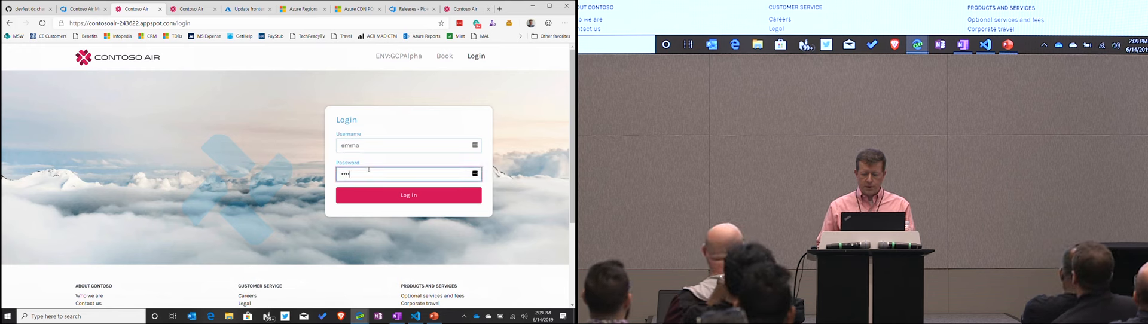
pyautogui.click(408, 194)
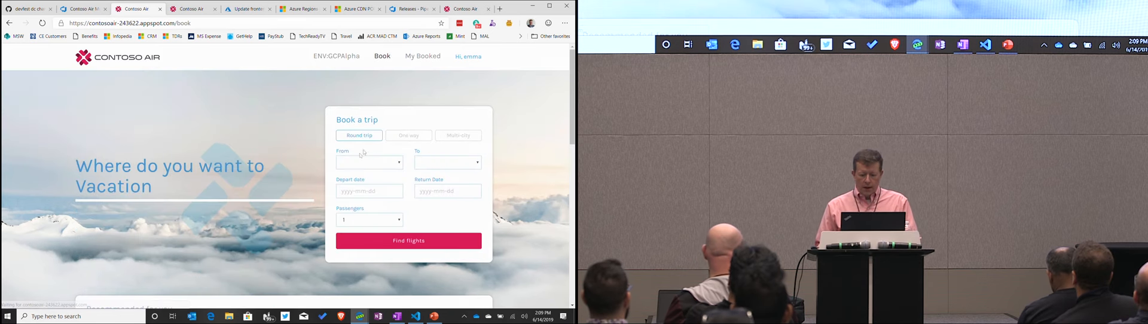
# Step: Search for flights from Washington IAD to Amsterdam AMS
pyautogui.click(399, 163)
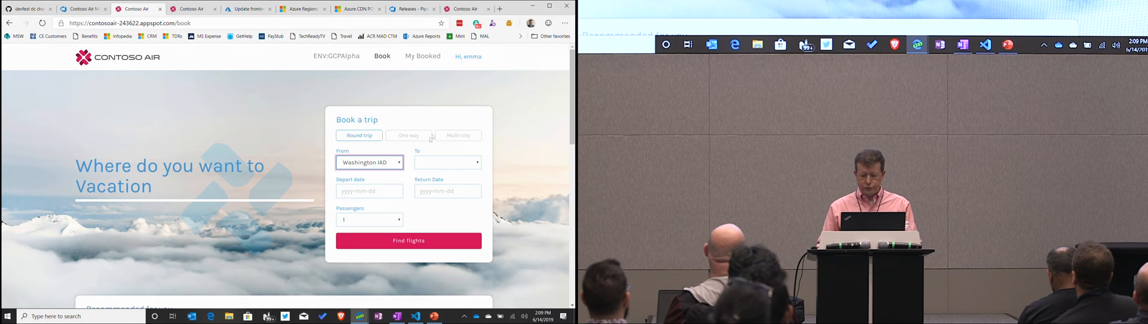
pyautogui.click(476, 161)
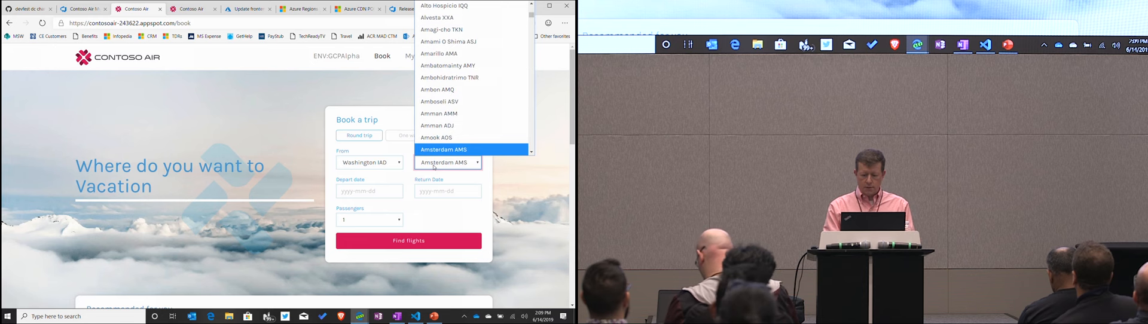
pyautogui.click(444, 150)
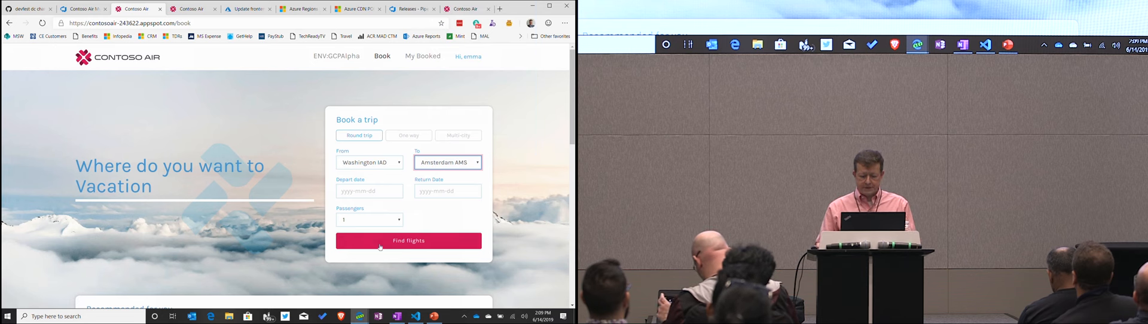
pyautogui.click(370, 191)
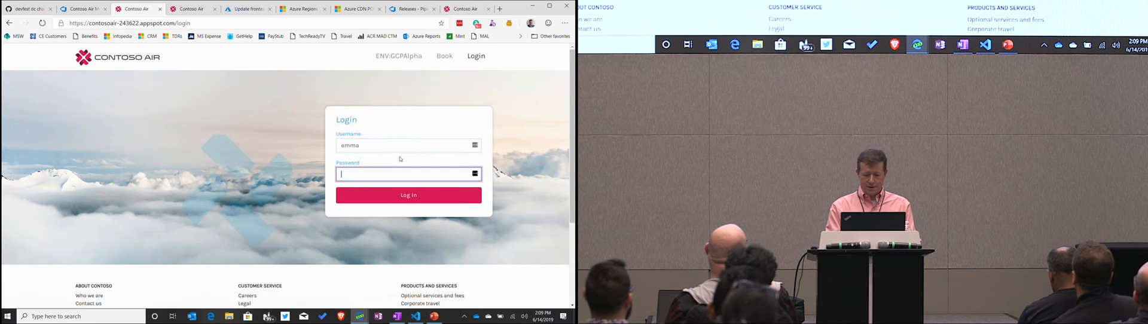
# Step: Sign in again and save the login in LastPass
pyautogui.click(408, 195)
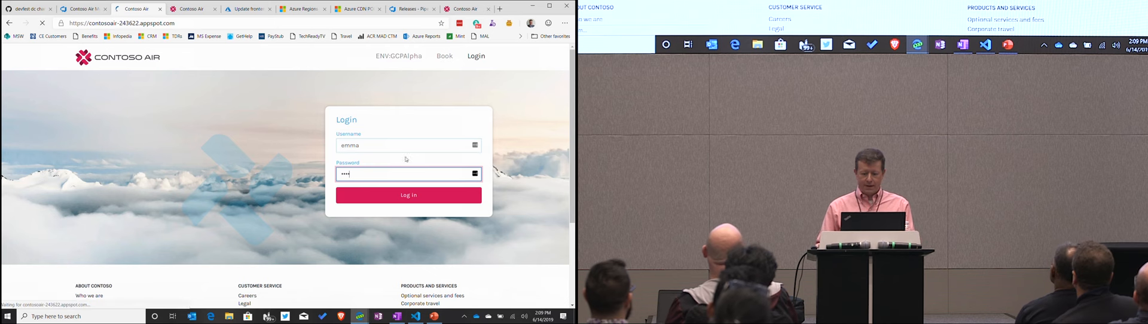
pyautogui.click(407, 194)
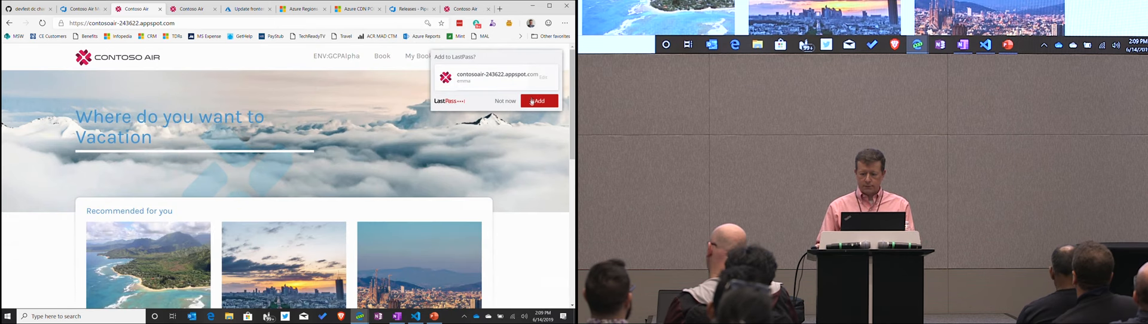
pyautogui.click(381, 56)
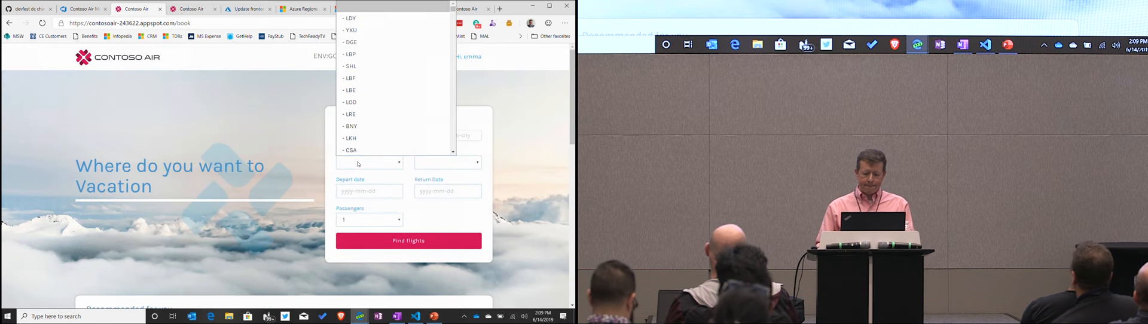
# Step: Set up a Washington IAD to Amsterdam AMS trip, June 24 to June 28
pyautogui.click(369, 162)
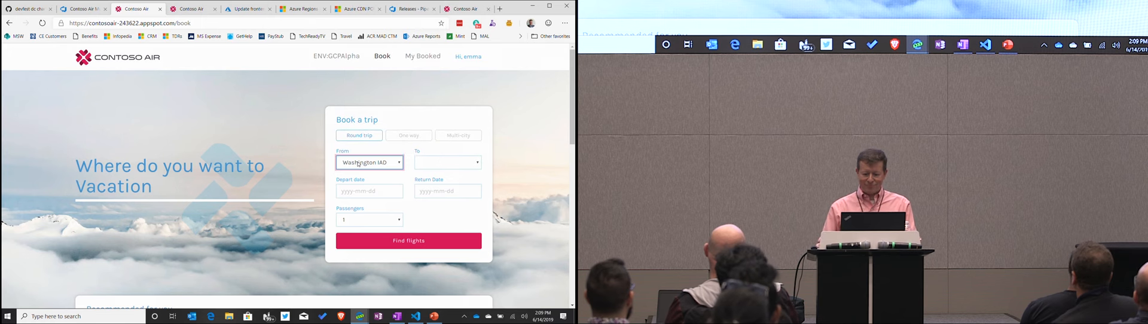
pyautogui.click(476, 161)
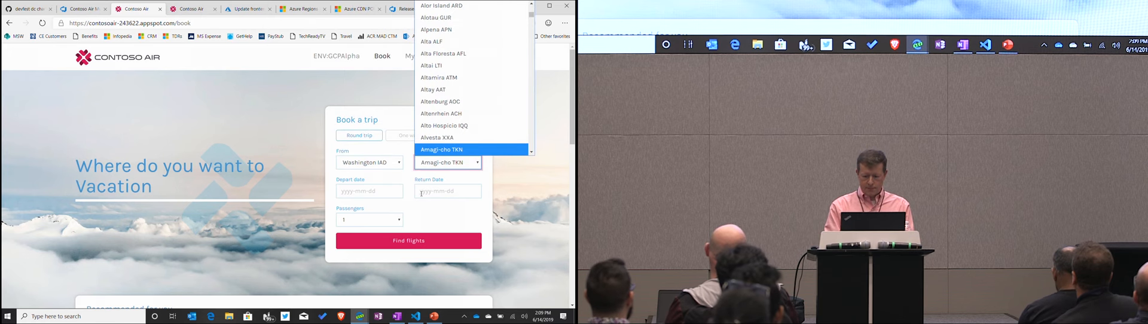
pyautogui.click(370, 191)
pyautogui.write('2019-06-24')
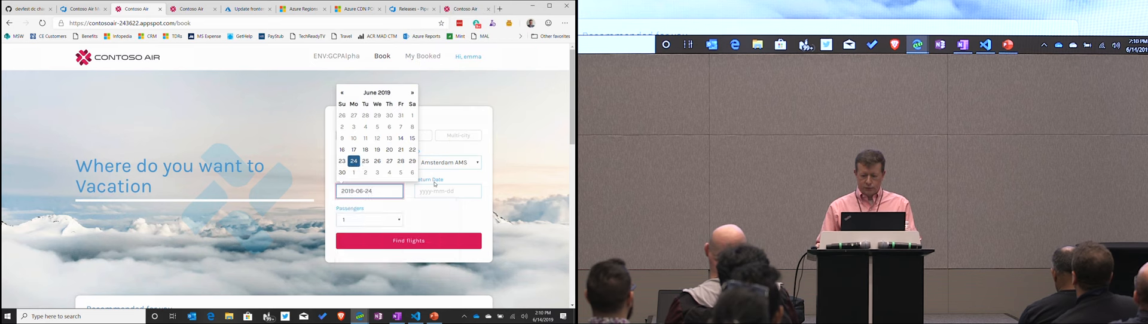
pyautogui.click(479, 160)
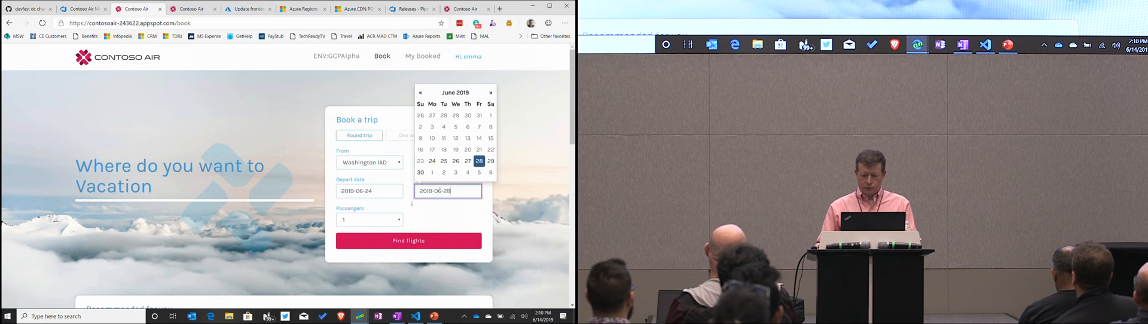
pyautogui.click(408, 241)
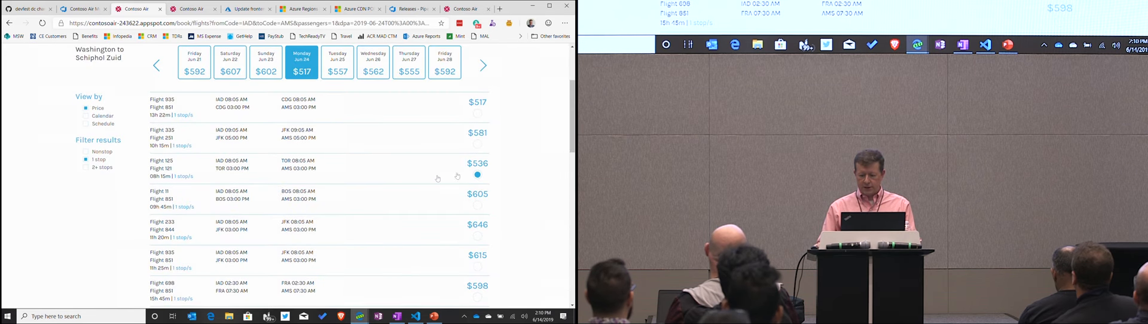
# Step: Select the $536 flight option and purchase the trip
pyautogui.click(477, 102)
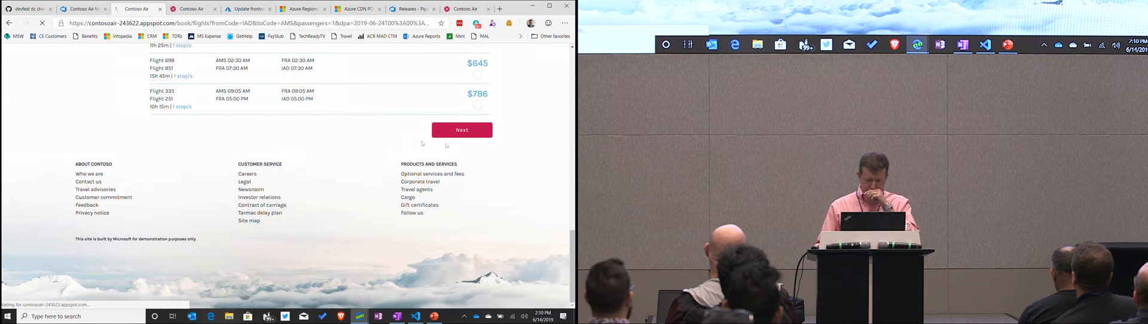
pyautogui.click(461, 129)
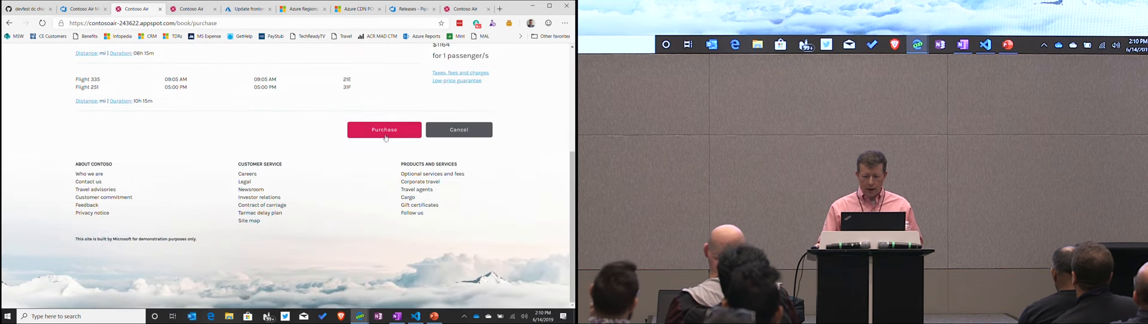
pyautogui.click(384, 129)
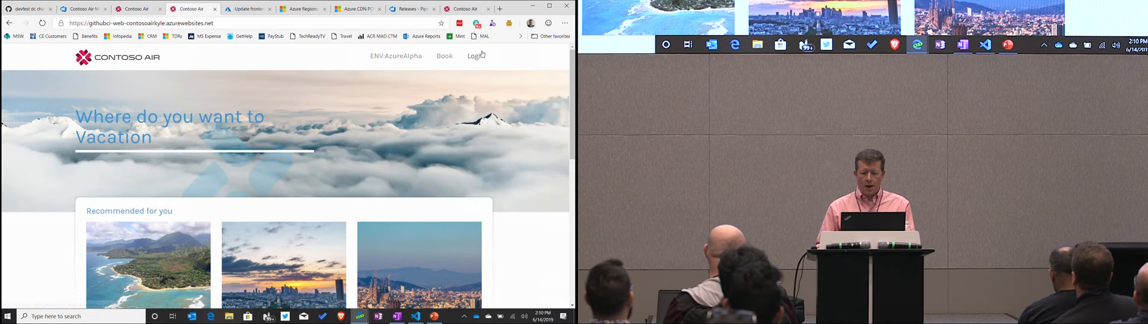
# Step: Log in as emma on the Azure-hosted Contoso Air site, view My Booked, then return to the slides
pyautogui.click(477, 56)
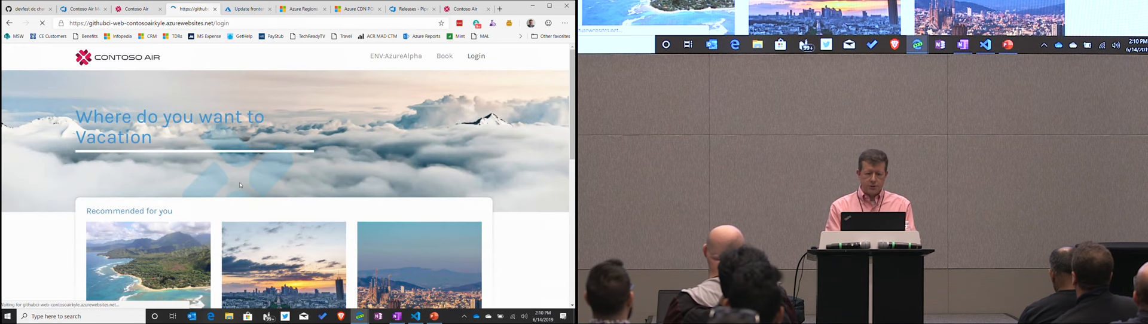
pyautogui.click(477, 56)
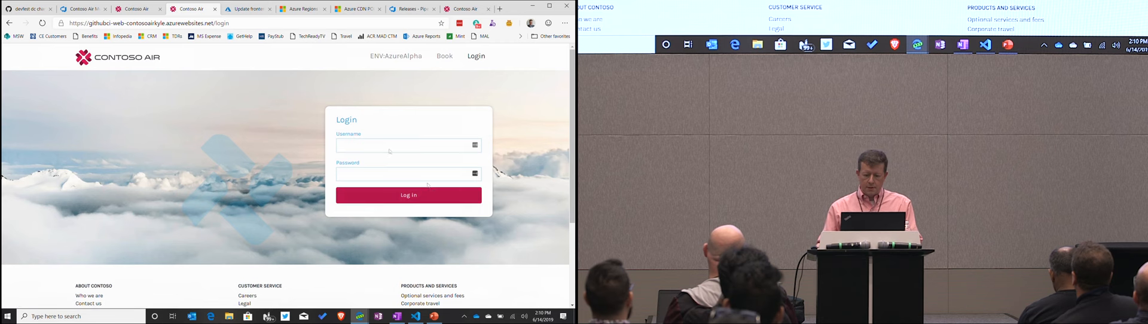
pyautogui.write('emma')
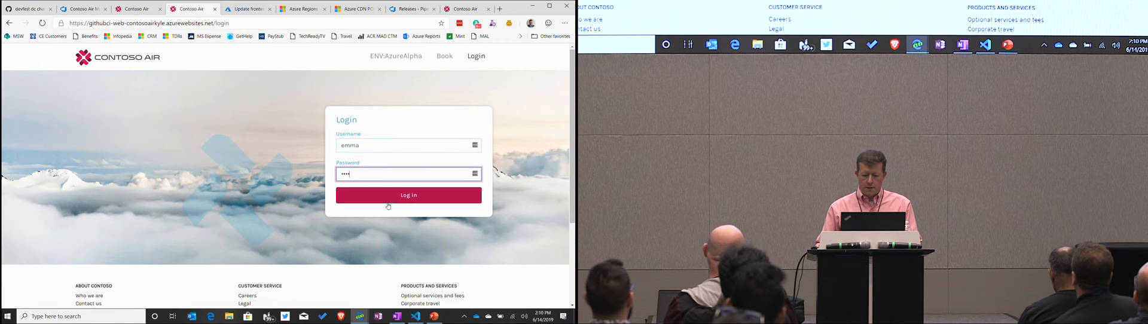
pyautogui.click(407, 195)
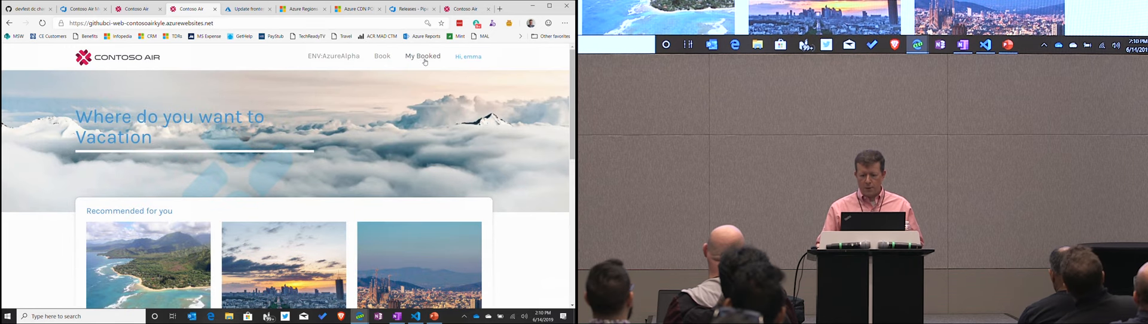
pyautogui.click(423, 57)
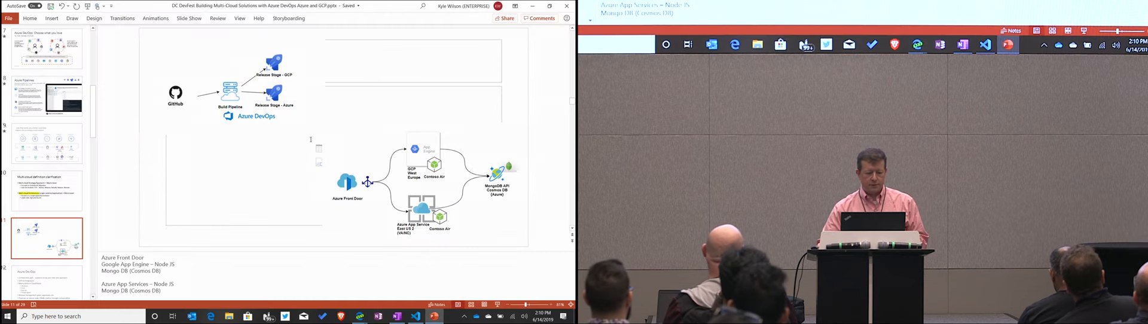
pyautogui.click(189, 18)
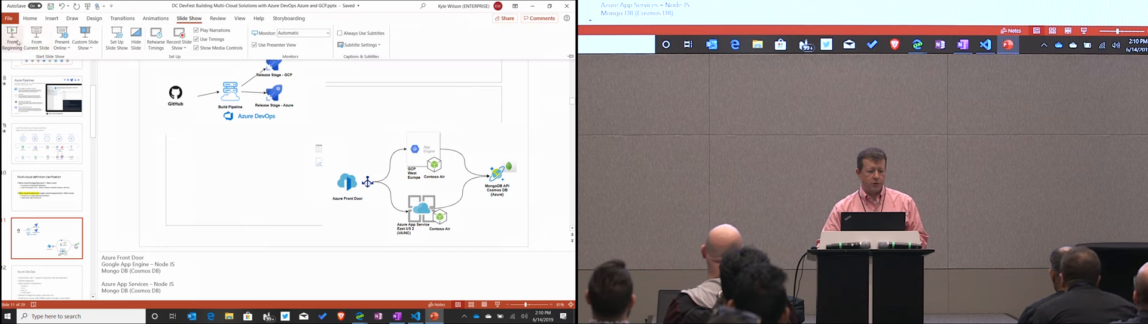